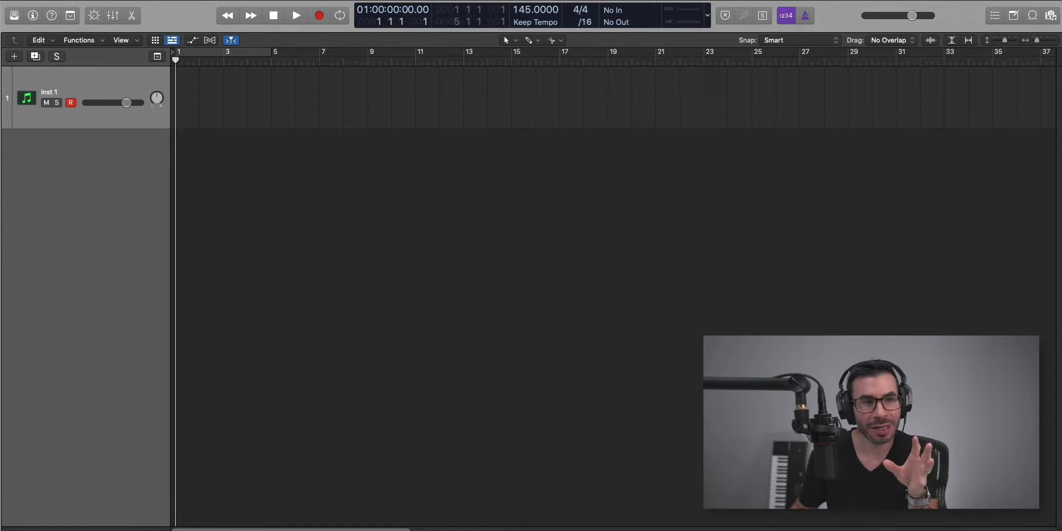
mouse_move(617, 47)
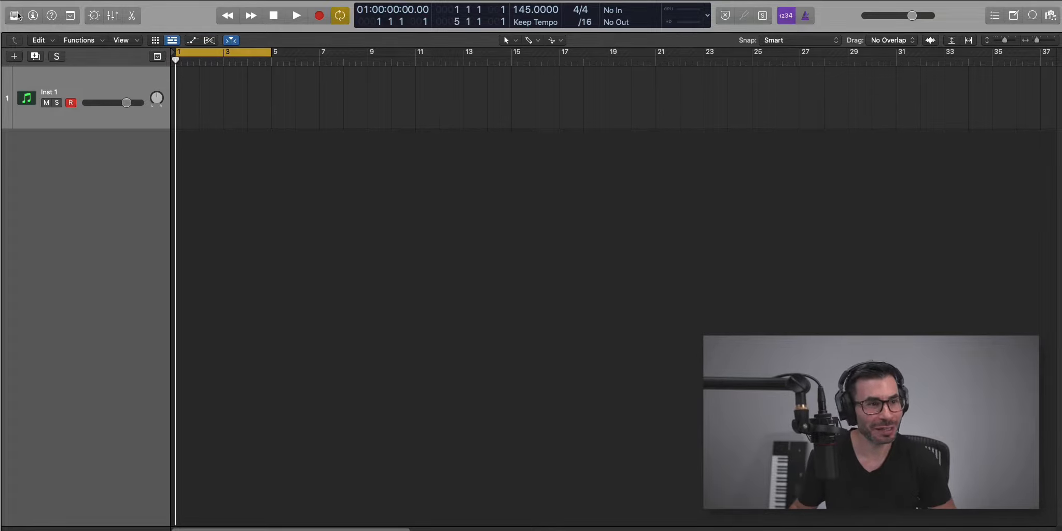
- Browse the Library to the Legacy > Logic > 10 Orchestral > 10 Strings sounds
click(14, 15)
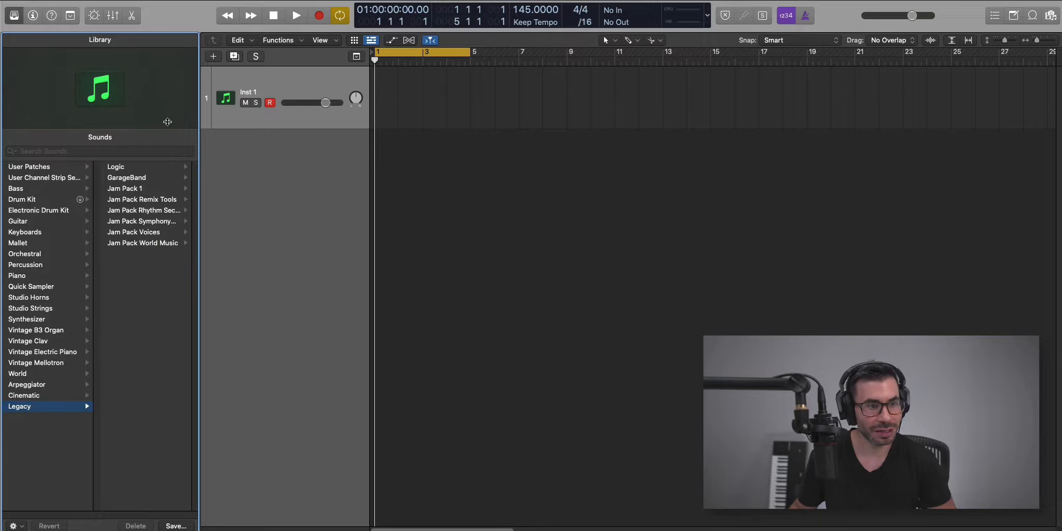
click(115, 166)
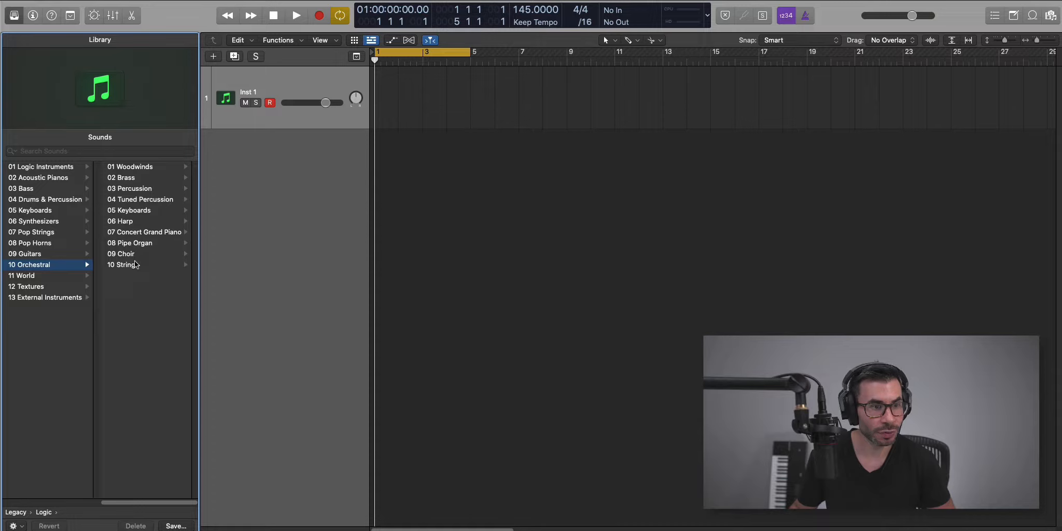
click(122, 264)
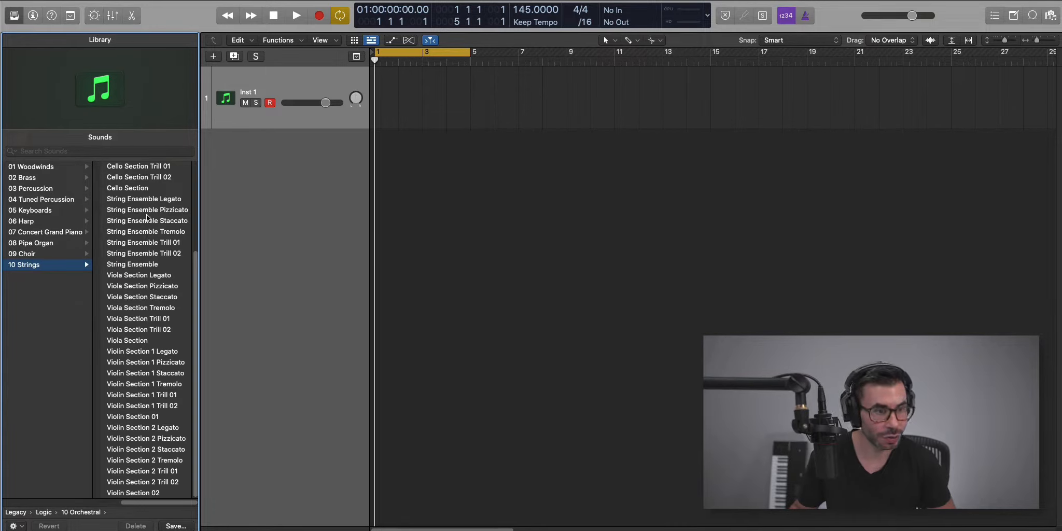
scroll(up, 3)
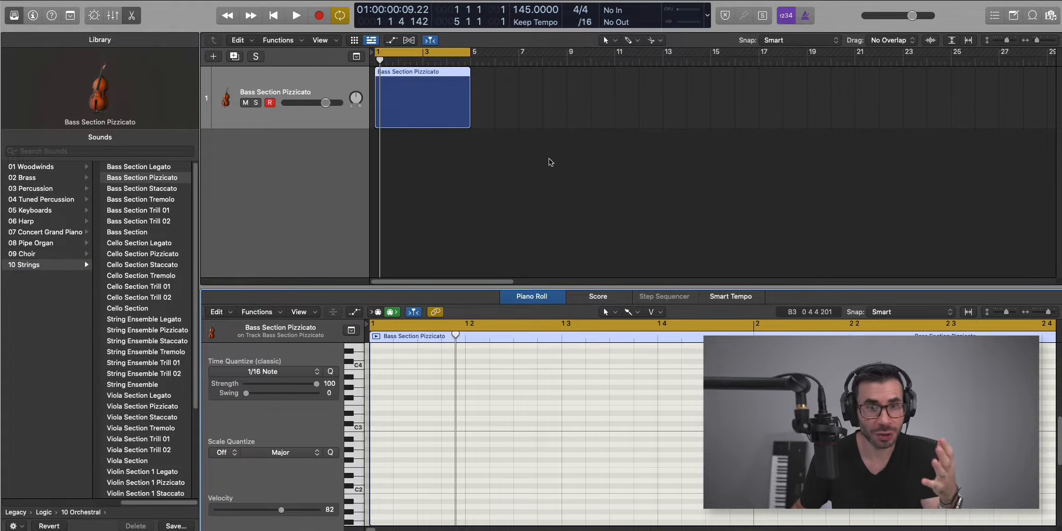
- Change the LCD beat division from /16 to /12
click(584, 21)
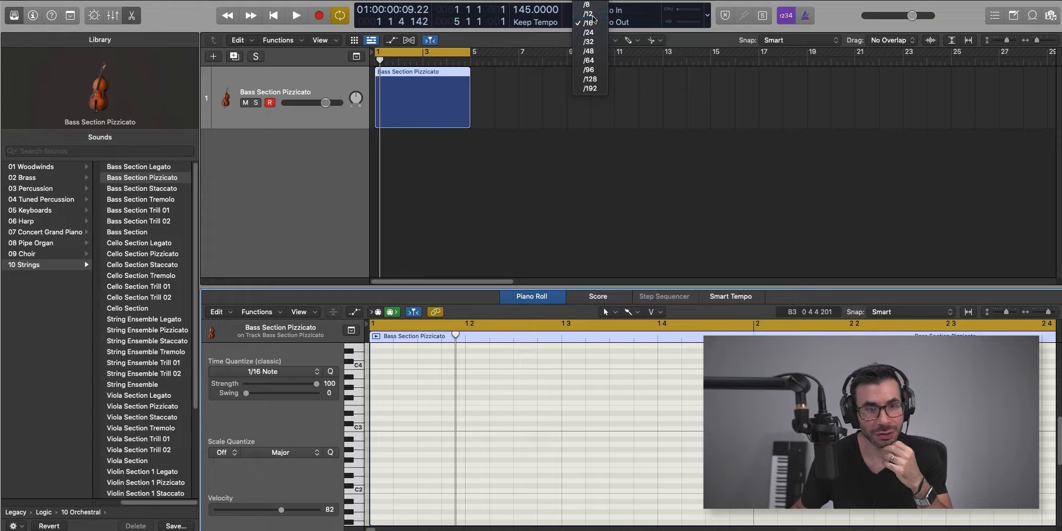
click(588, 22)
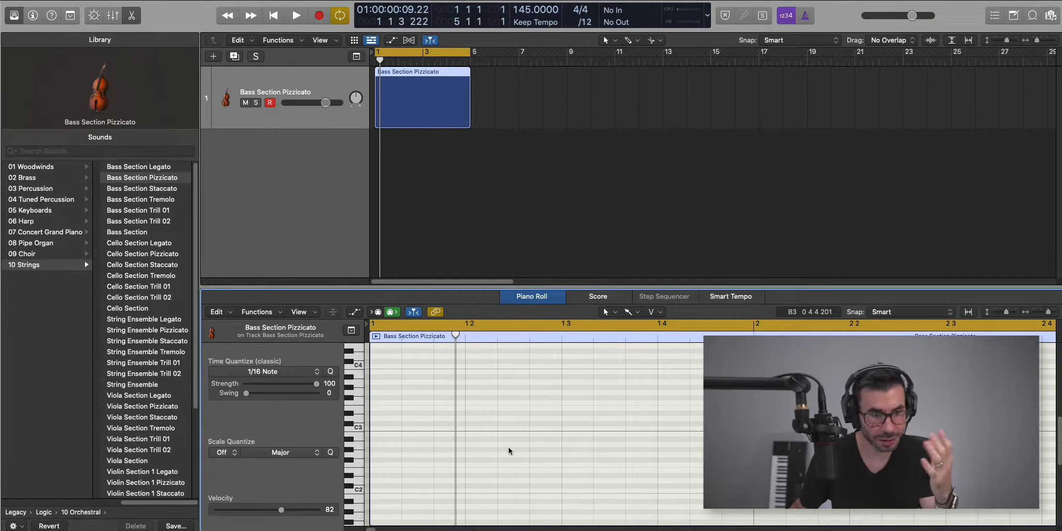
mouse_move(574, 345)
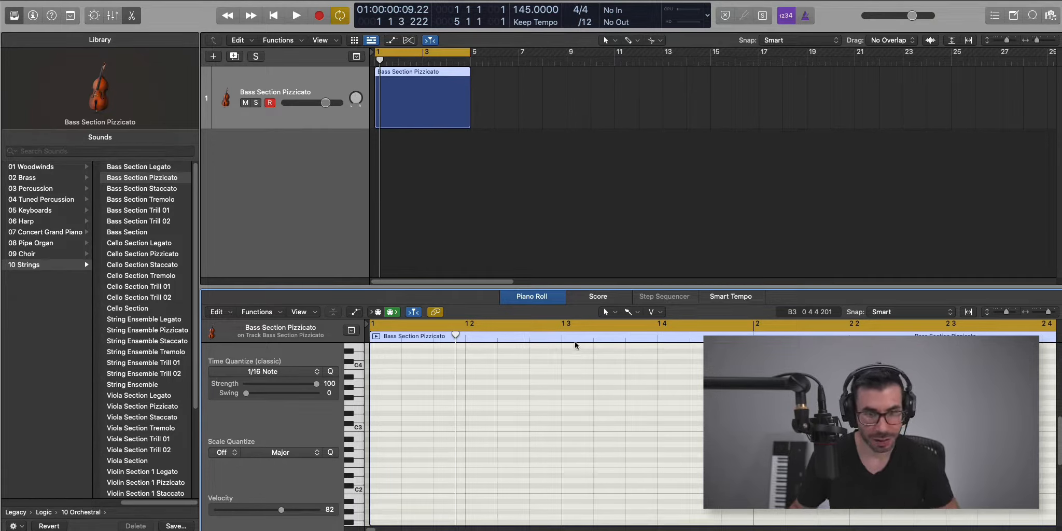
mouse_move(408, 424)
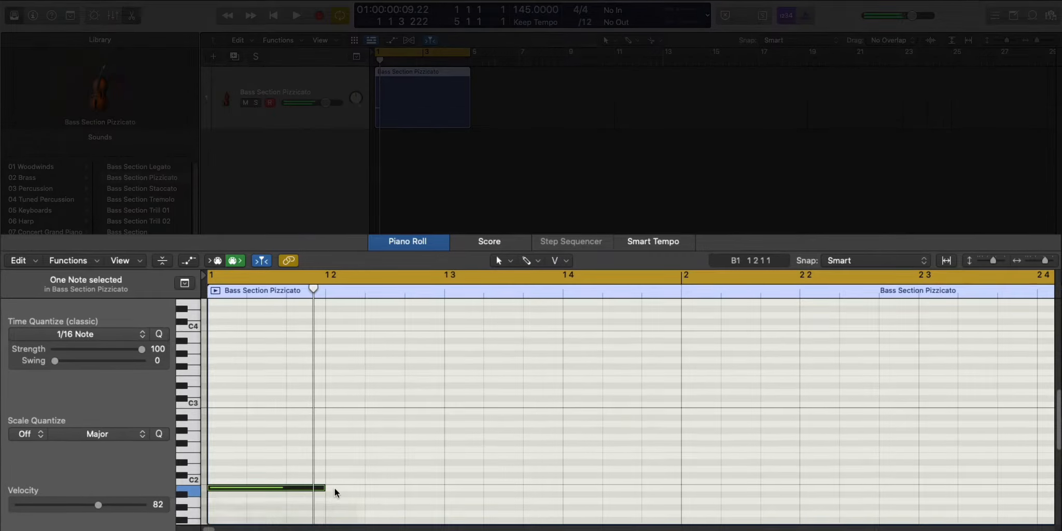
- Draw and resize bass and melody notes in bar 1, setting one to F#3
drag(324, 487, 243, 487)
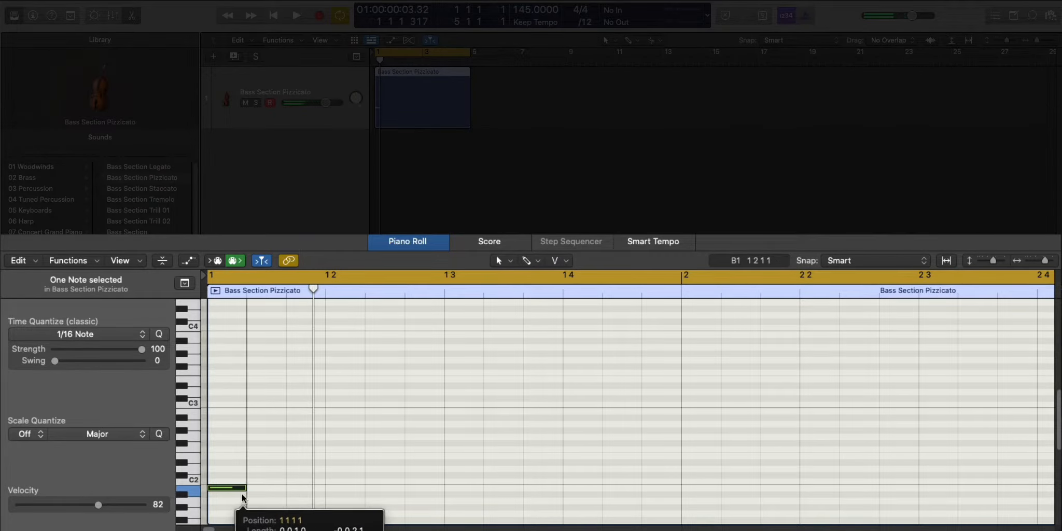
drag(227, 487, 265, 442)
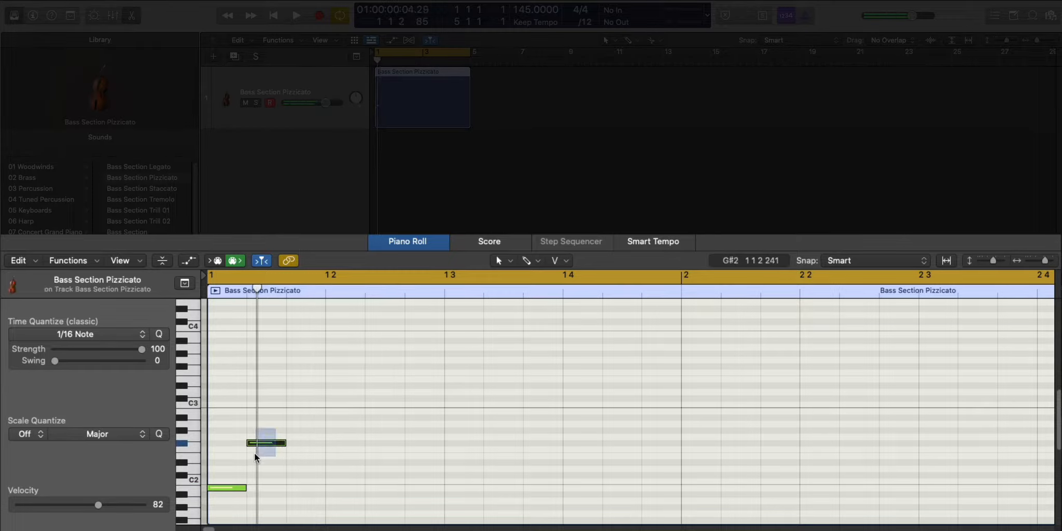
drag(264, 442, 266, 365)
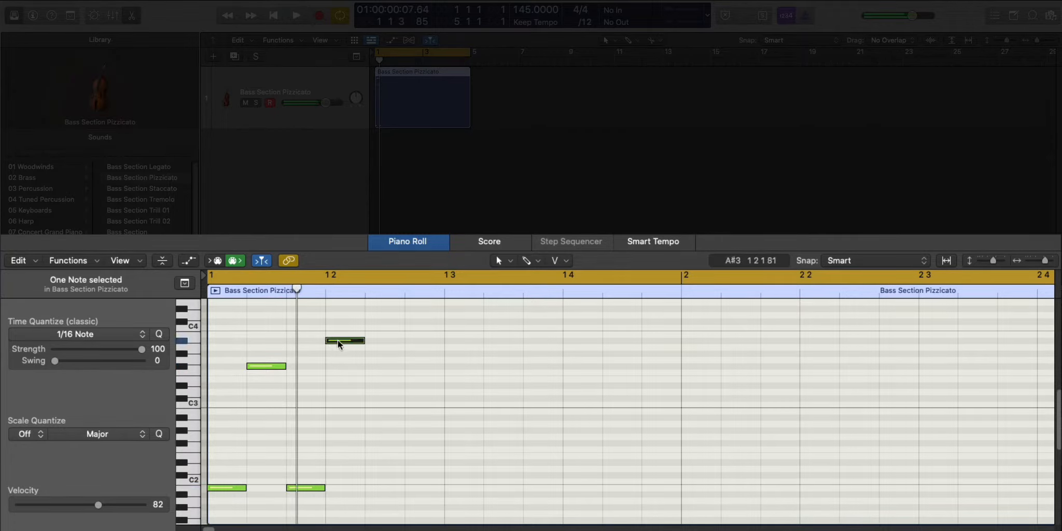
drag(344, 340, 344, 360)
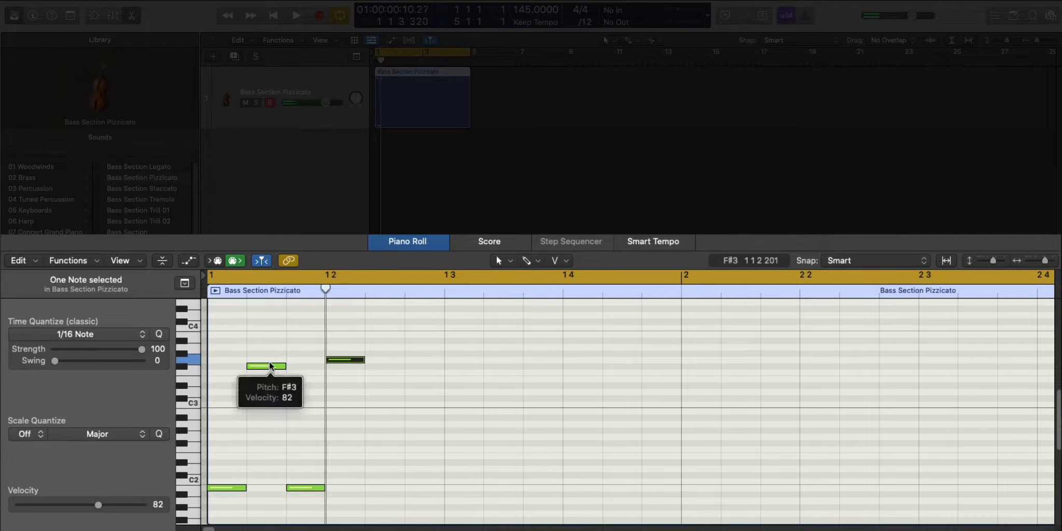
drag(345, 360, 352, 321)
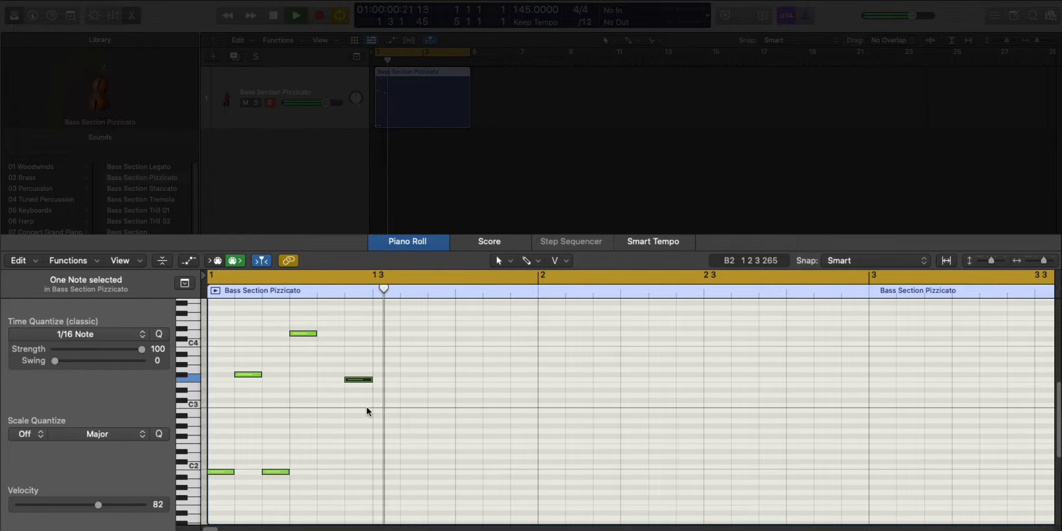
- Raise another melody note to E3 and duplicate the phrase into bar 2
click(358, 379)
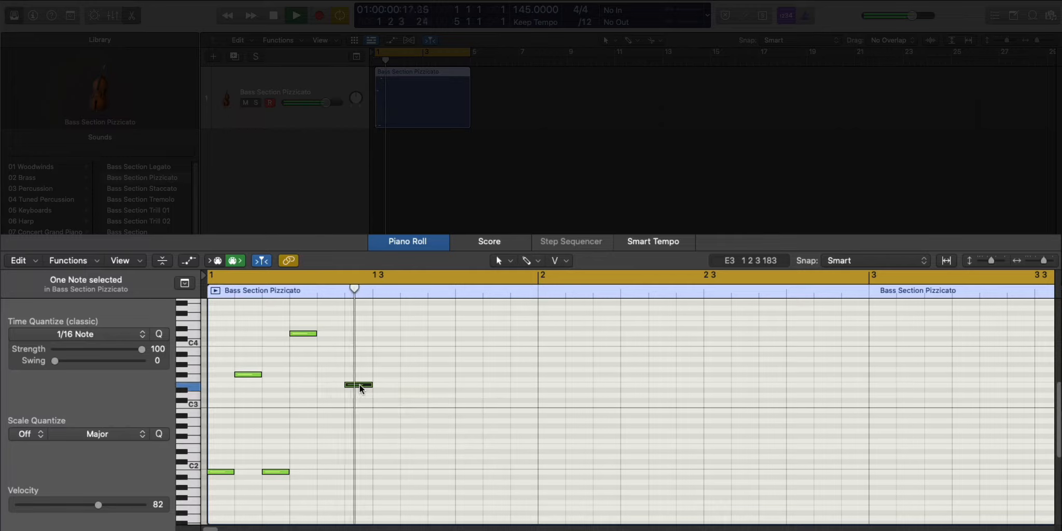
drag(359, 385, 359, 348)
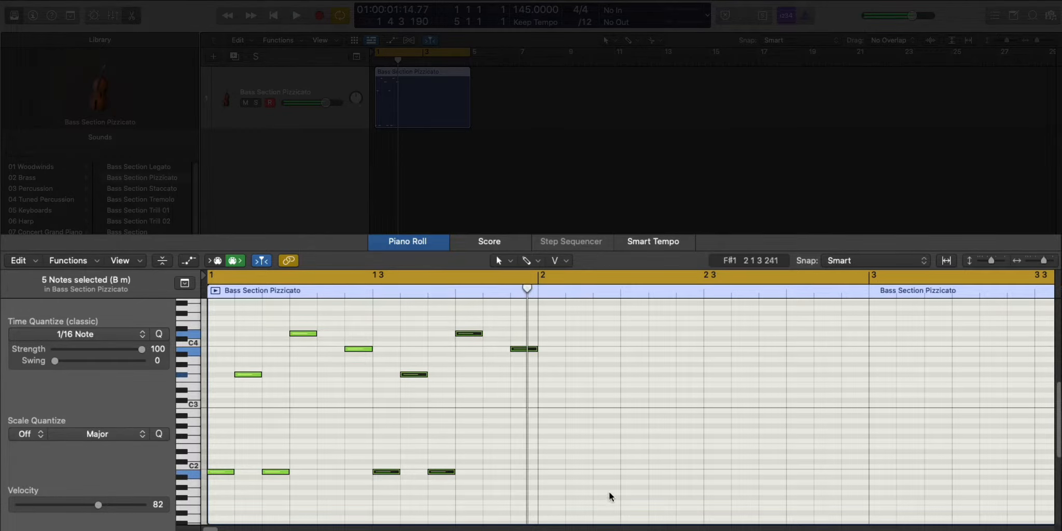
click(332, 401)
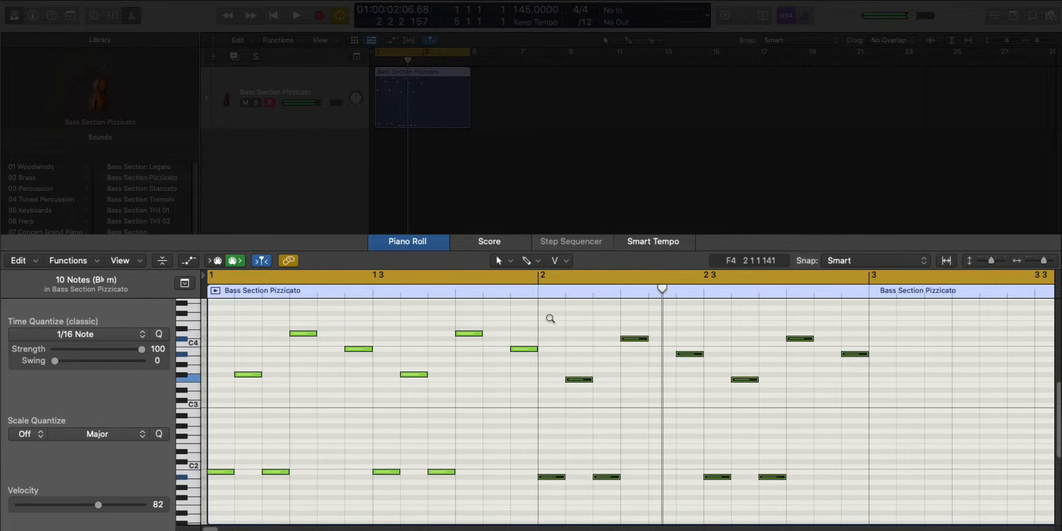
- Lower the copied bar 2 phrase, audition it, and move one note to a new pitch
click(296, 15)
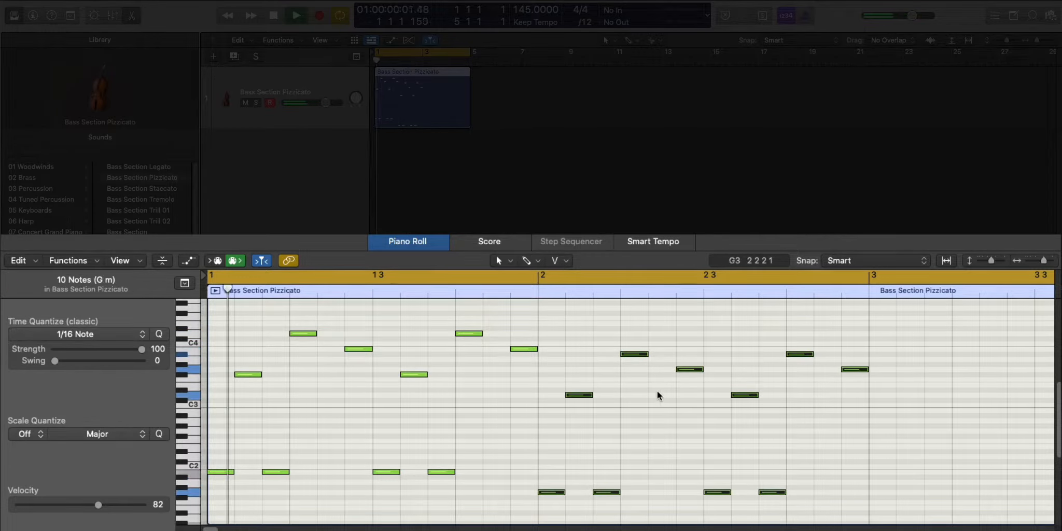
click(626, 274)
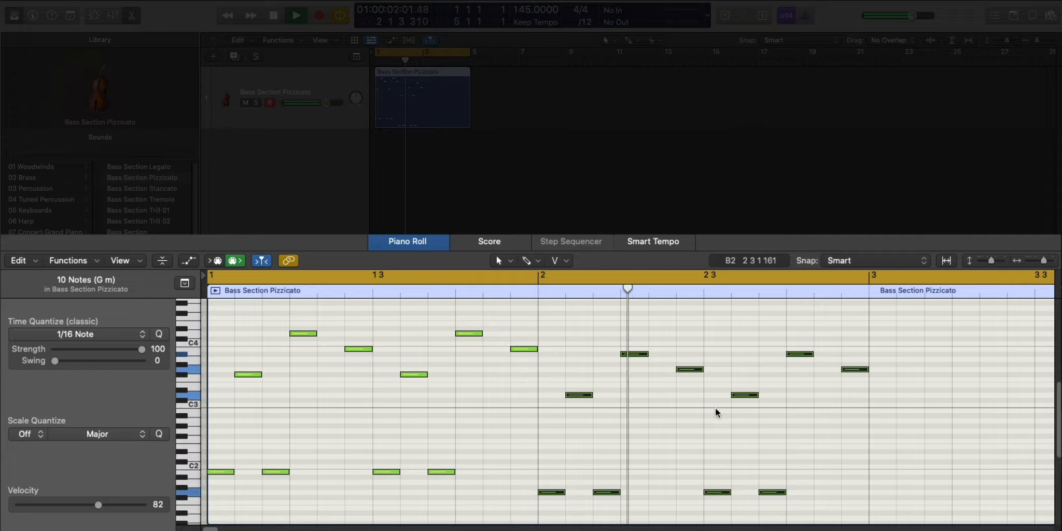
click(633, 354)
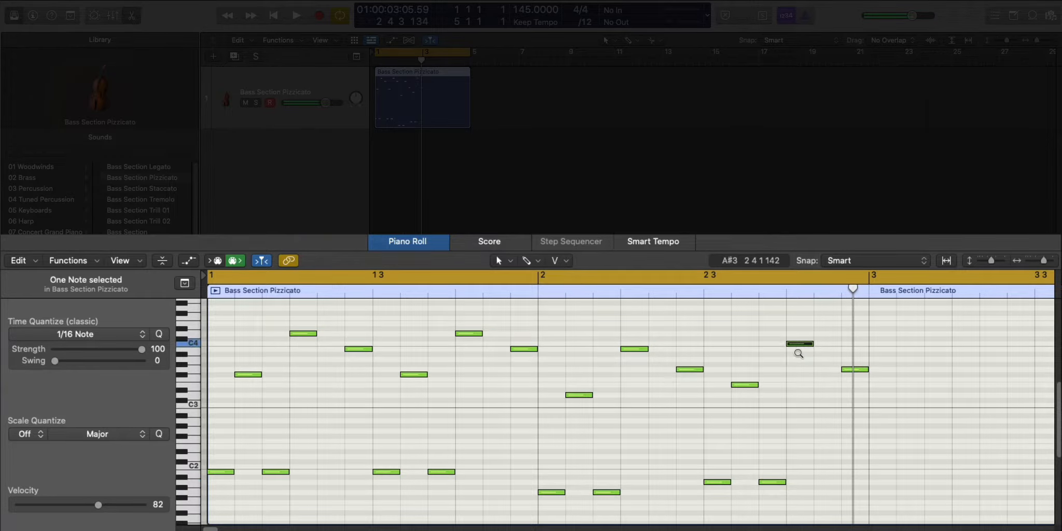
drag(799, 343, 854, 370)
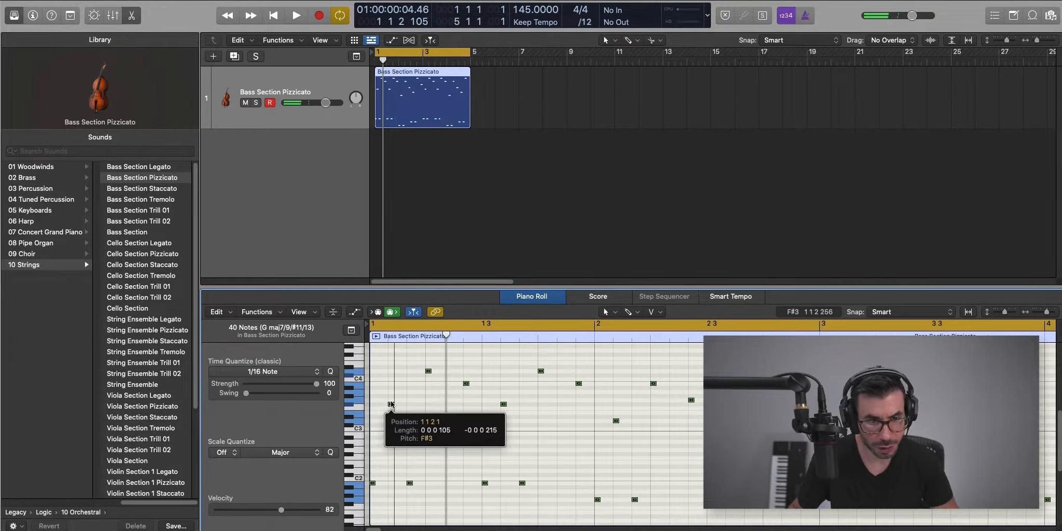
click(295, 15)
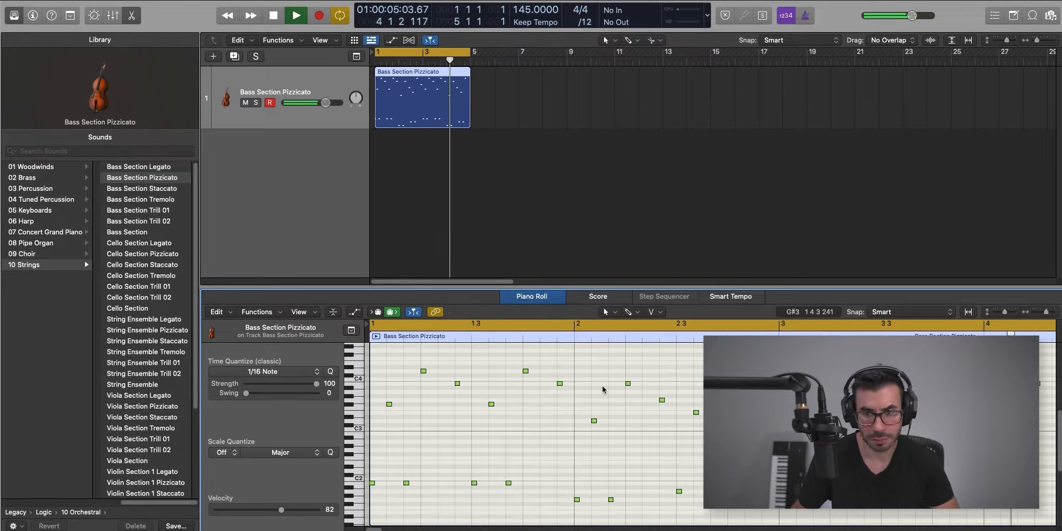
click(294, 15)
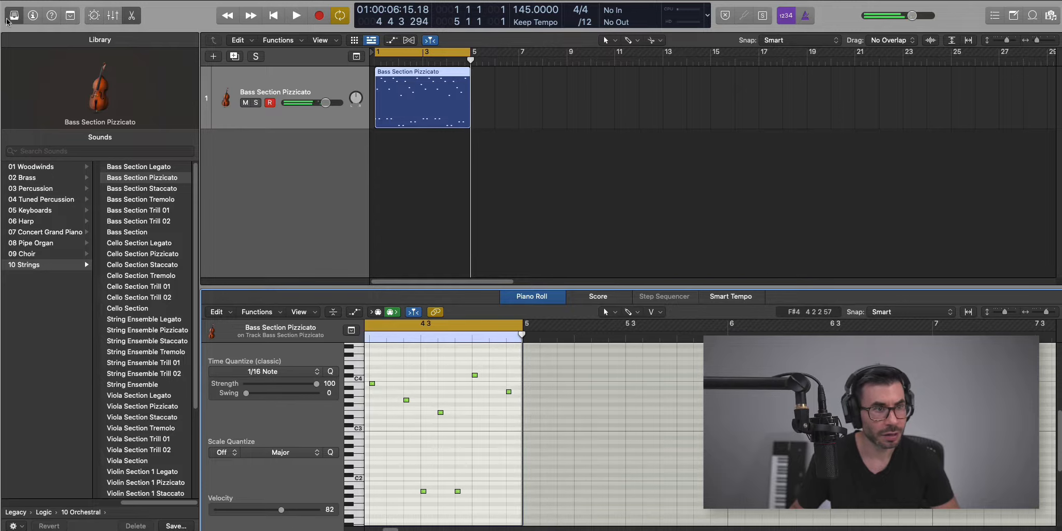
- Insert an Overdrive plug-in on the Bass Section Pizzicato channel
click(14, 15)
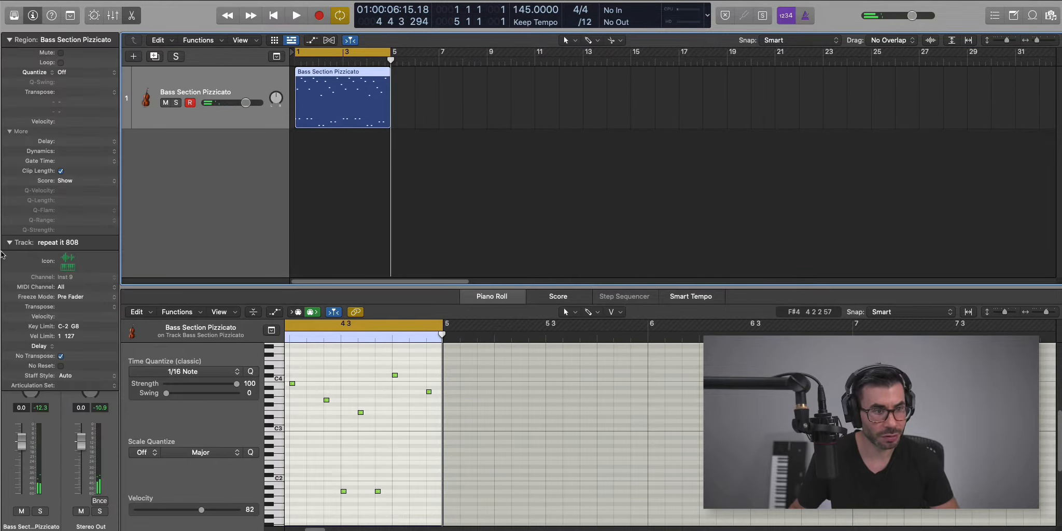
click(31, 315)
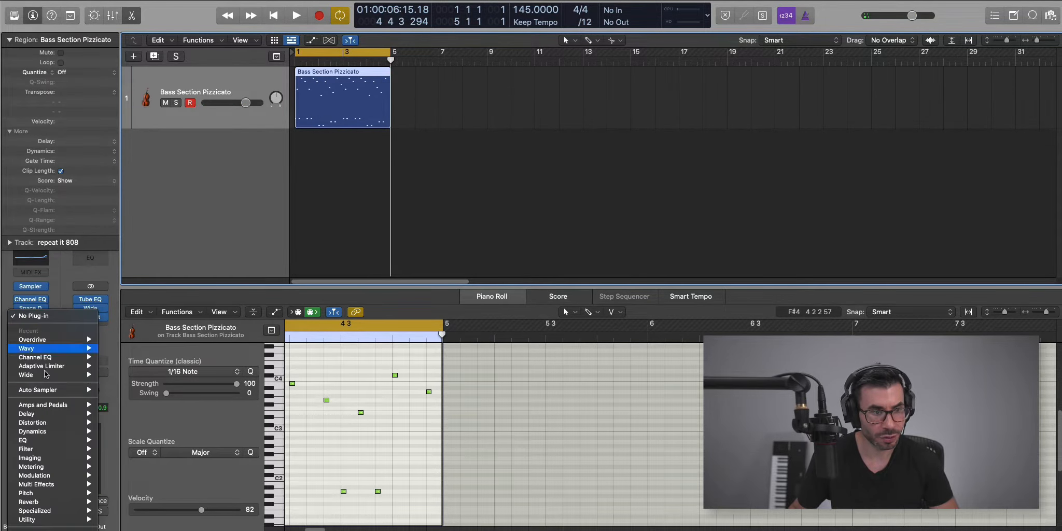
click(32, 339)
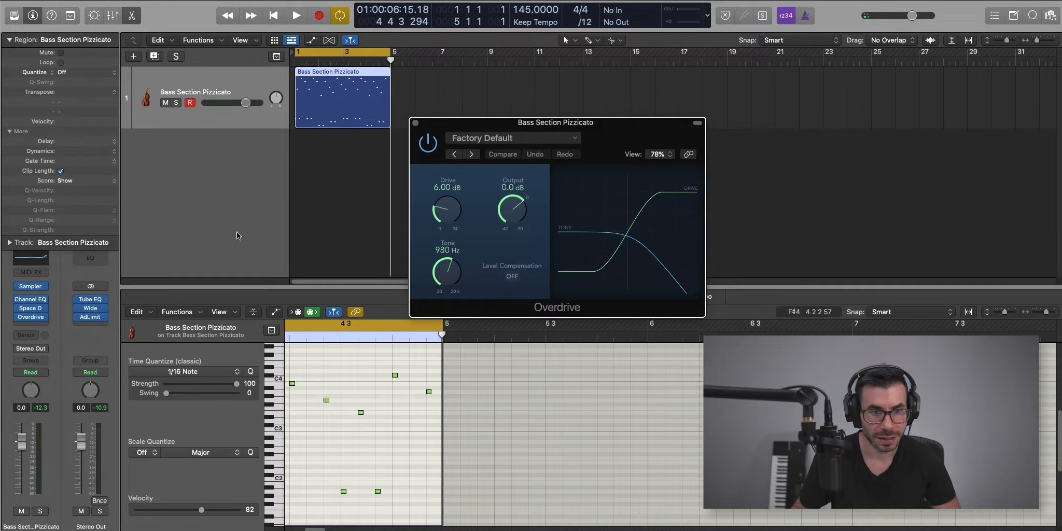
- Set Overdrive drive to about 11.75 dB and tone to 20000 Hz, audition, and hide the editor
drag(446, 274, 445, 261)
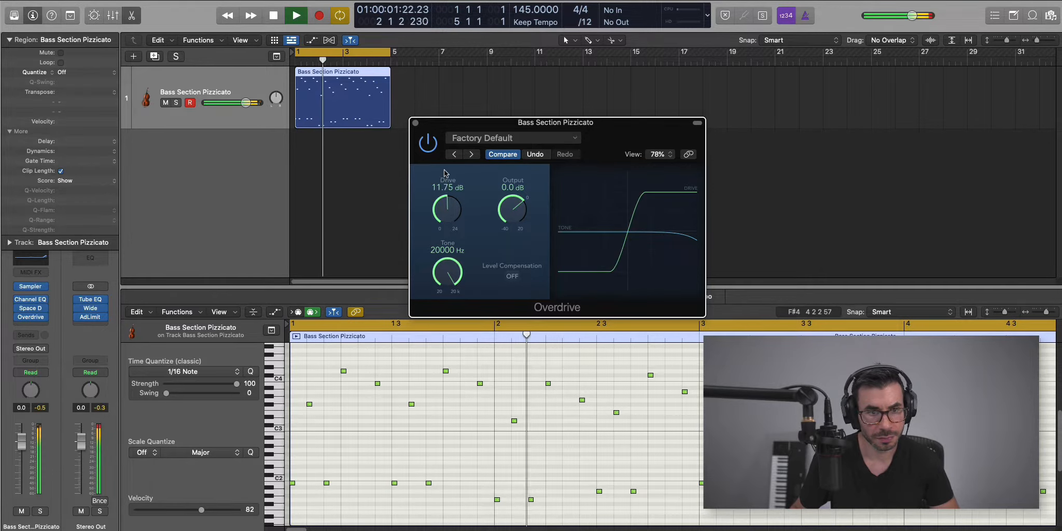
drag(447, 208, 449, 205)
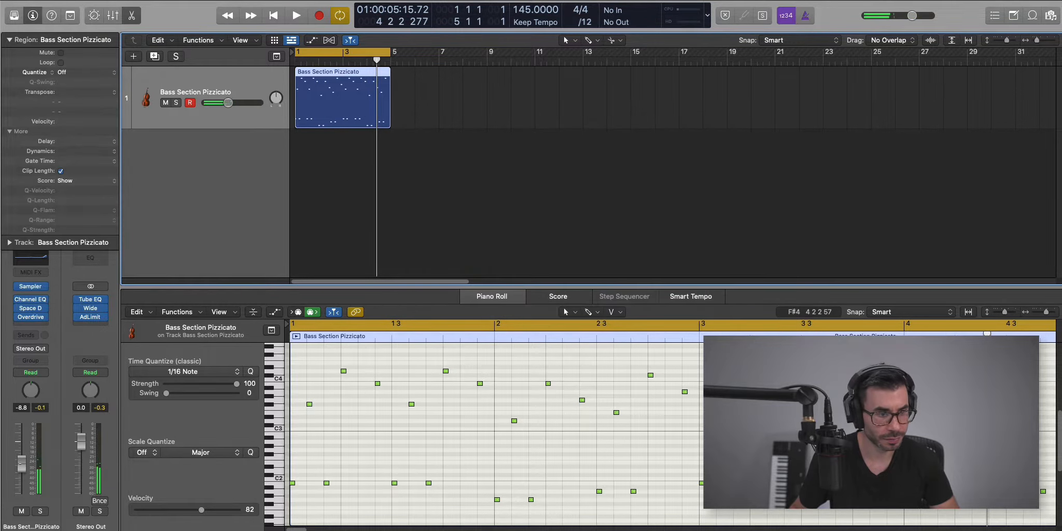
click(295, 15)
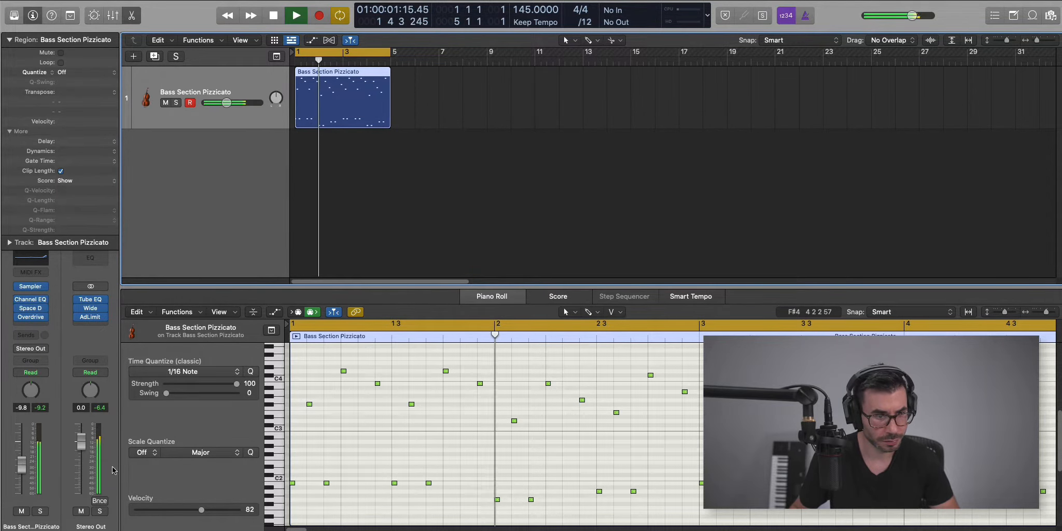
click(295, 15)
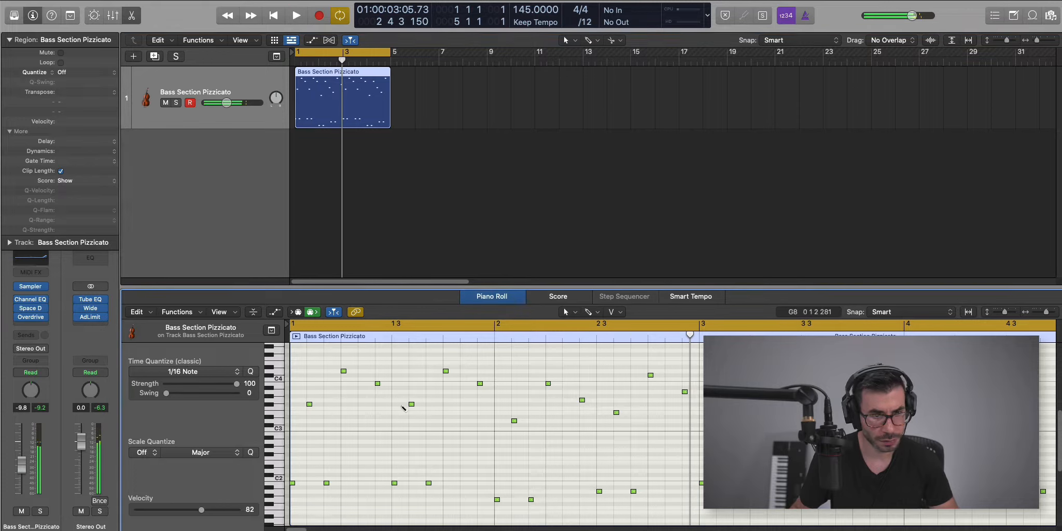
click(295, 15)
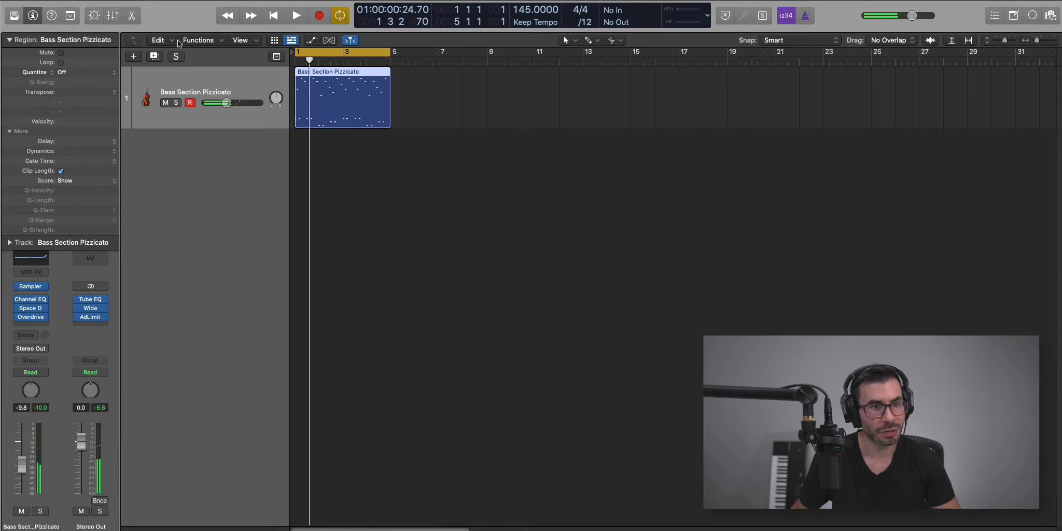
- Duplicate the bass track with its region and load String Ensemble Pizzicato on the copy
drag(342, 98, 342, 162)
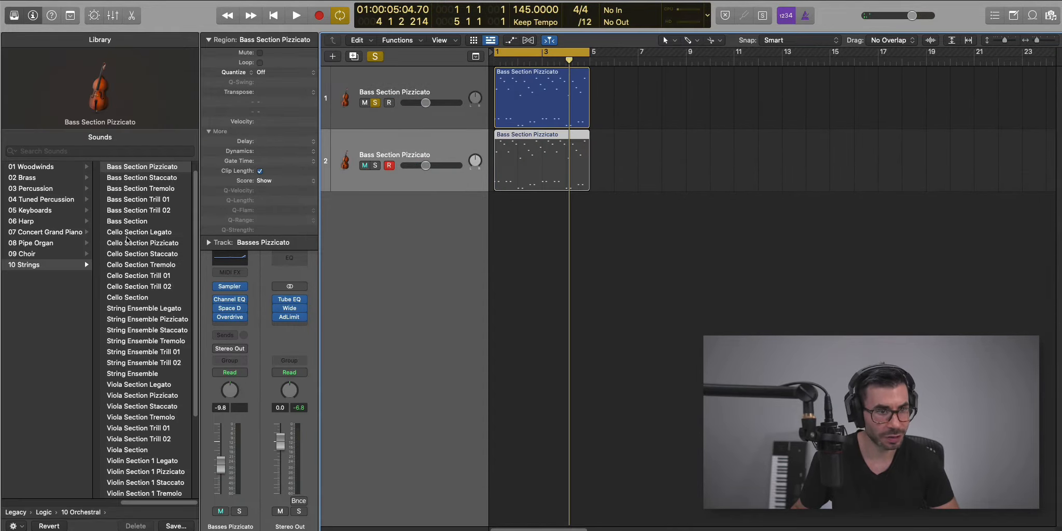
scroll(up, 3)
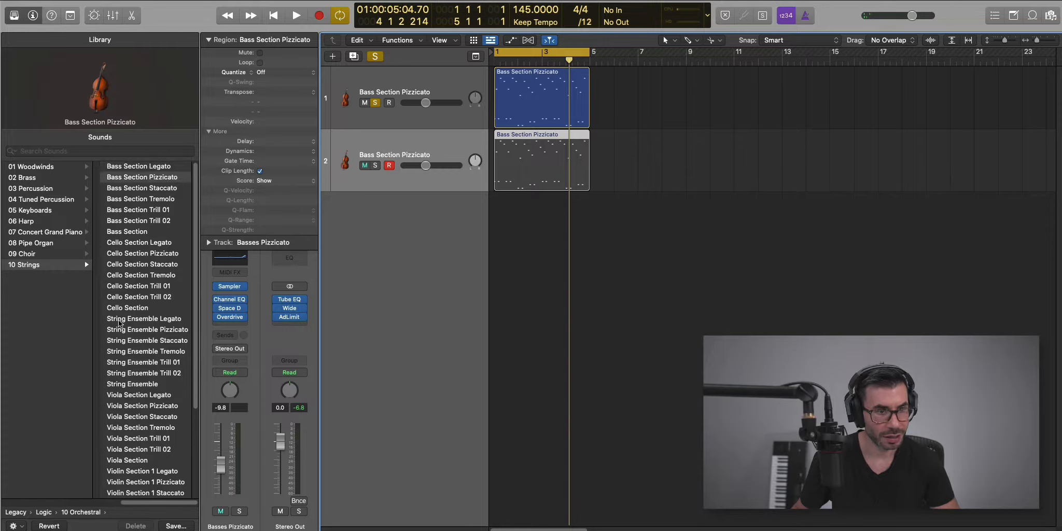
click(147, 330)
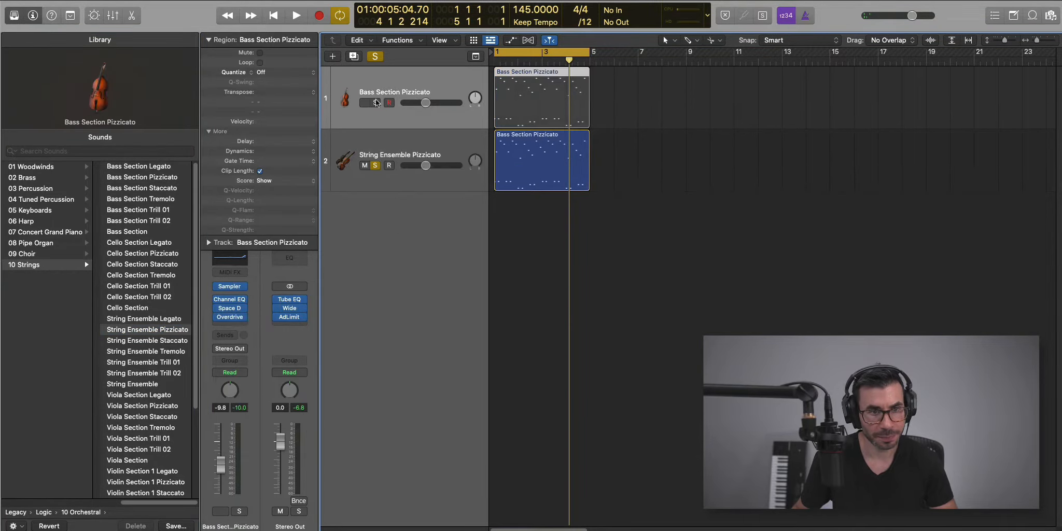
click(295, 15)
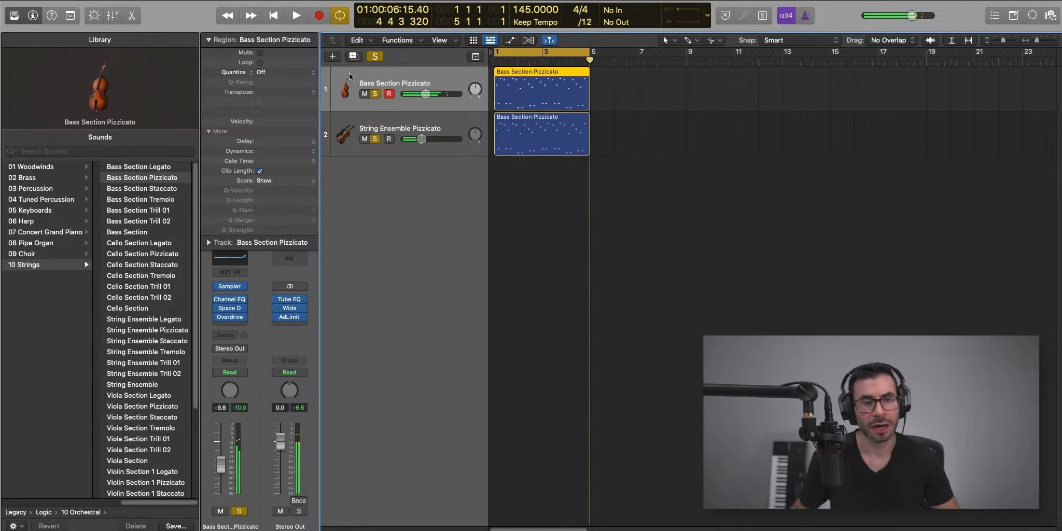
- Create the Inst 3 software instrument track below String Ensemble Pizzicato with Sculpture loaded
click(332, 56)
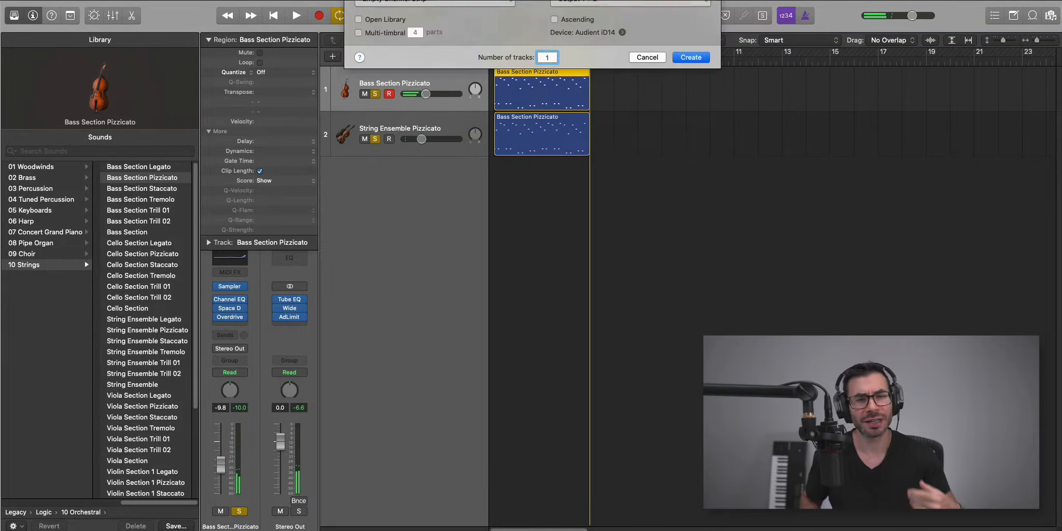
click(690, 57)
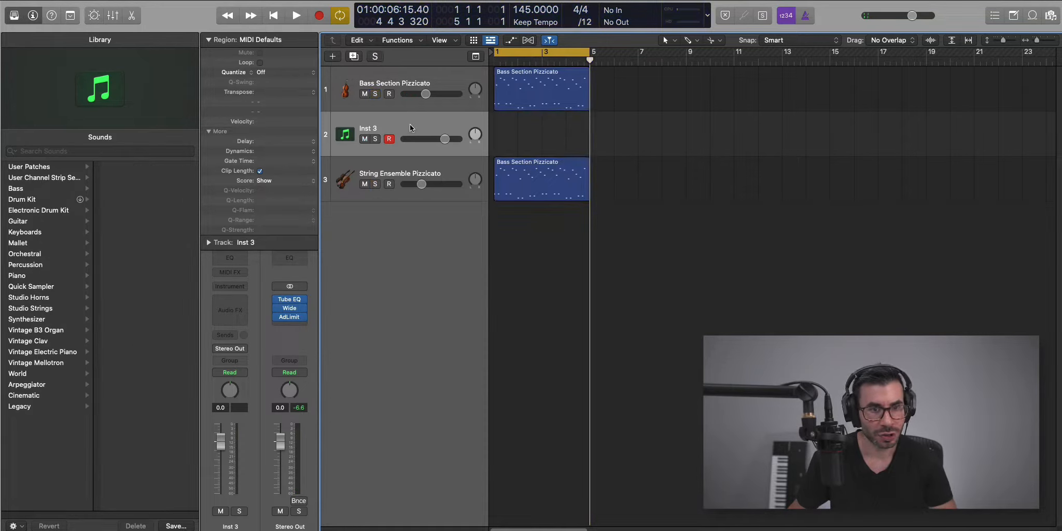
drag(367, 134, 367, 183)
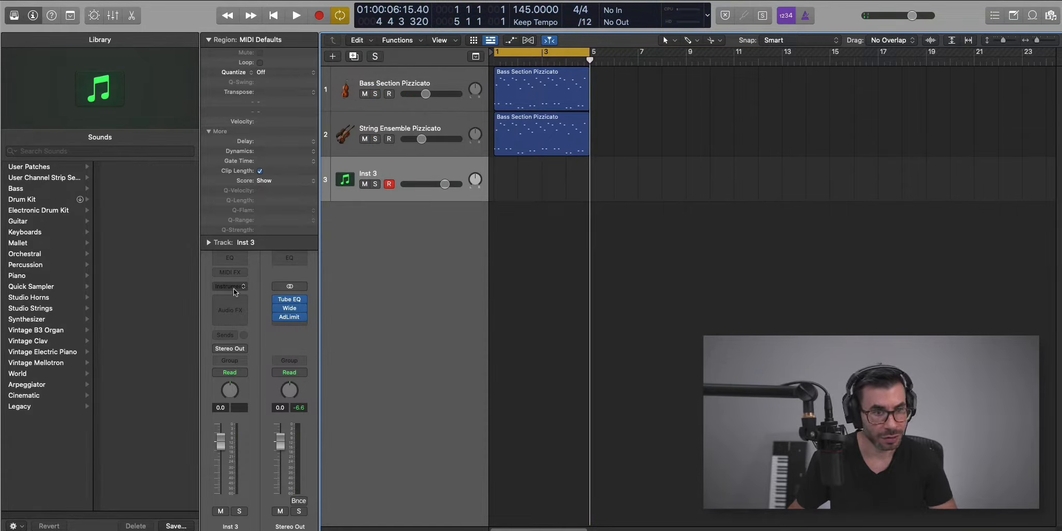
click(230, 285)
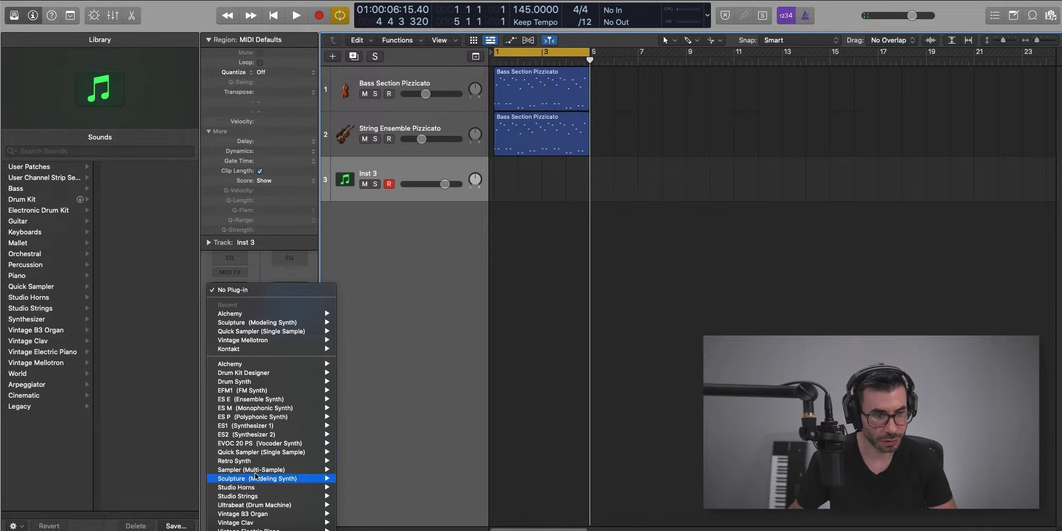
click(257, 478)
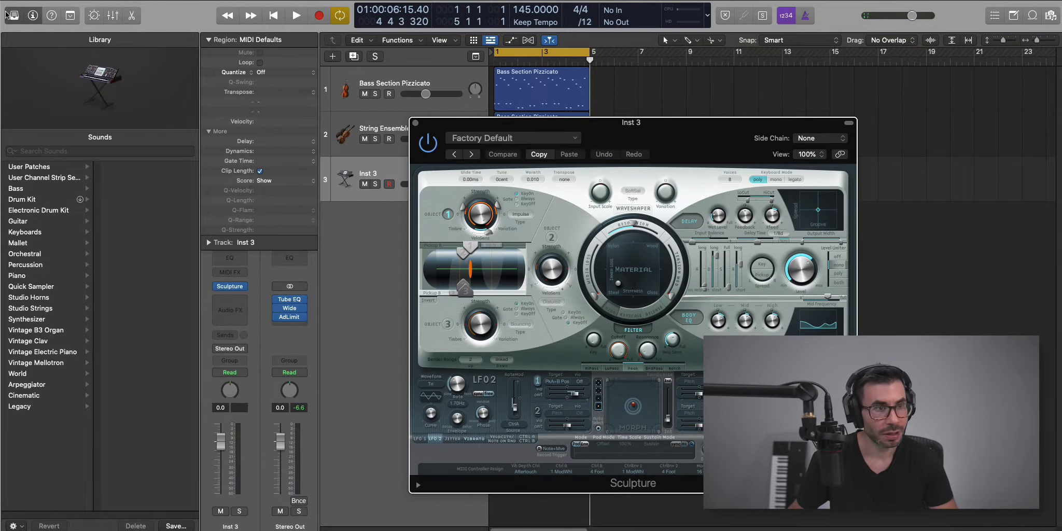
- Load Sculpture's Tiny Plucks patch and draw a pluck note in the region
click(511, 138)
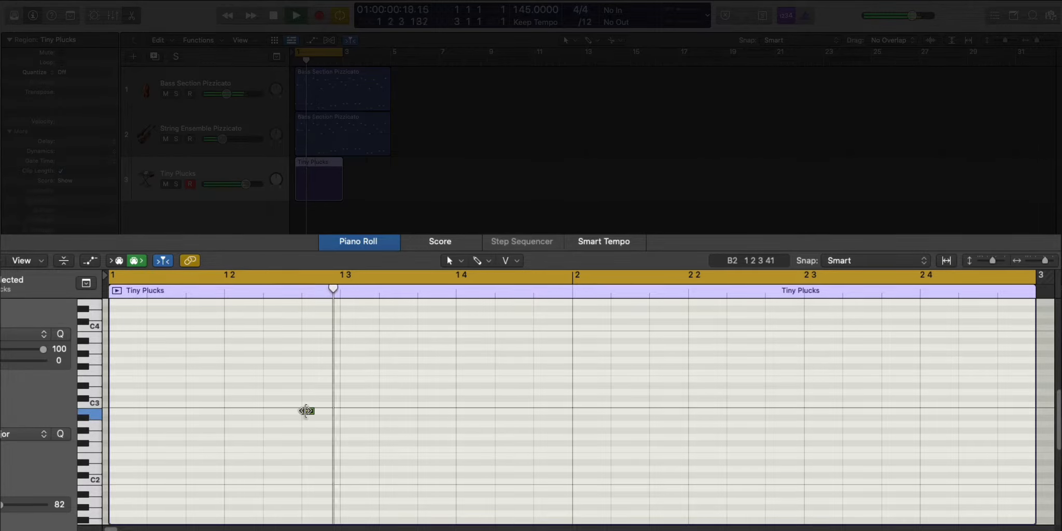
click(308, 411)
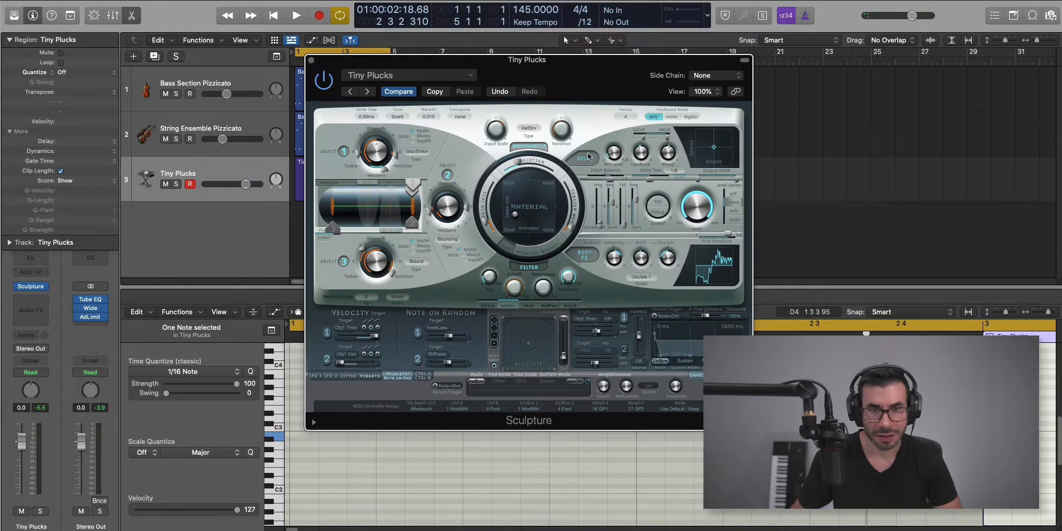
- Play the project and pull the Tiny Plucks volume fader down to about −13.6 dB
click(295, 15)
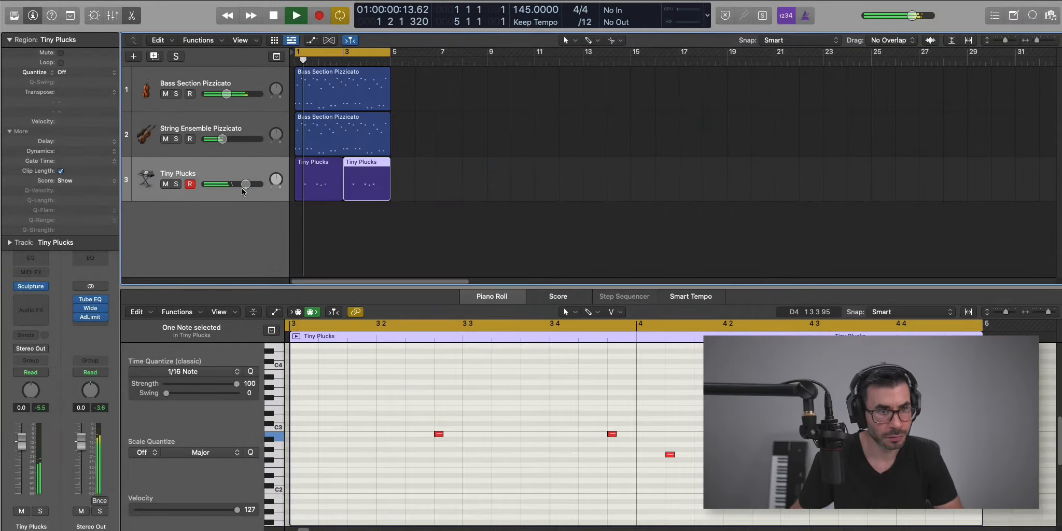
drag(245, 184, 233, 184)
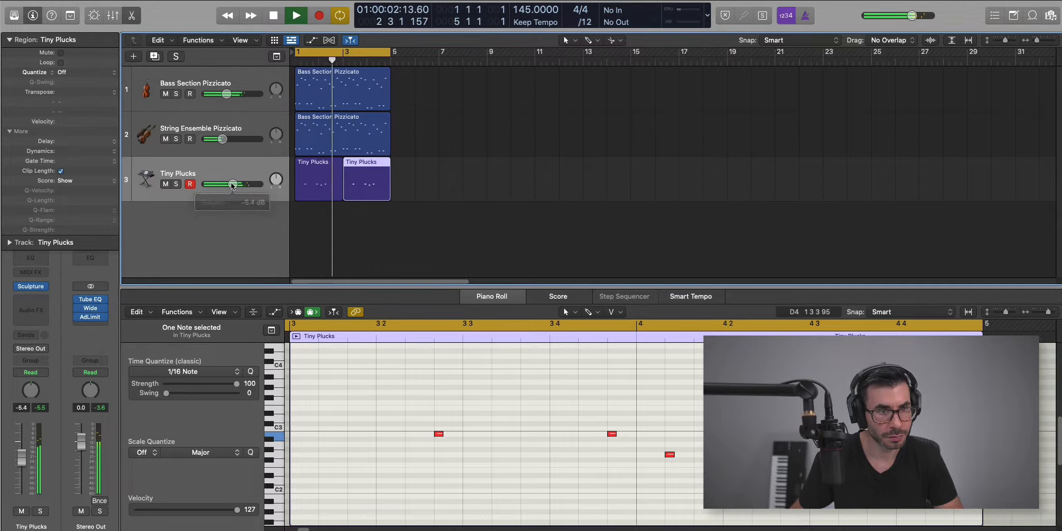
drag(234, 183, 220, 183)
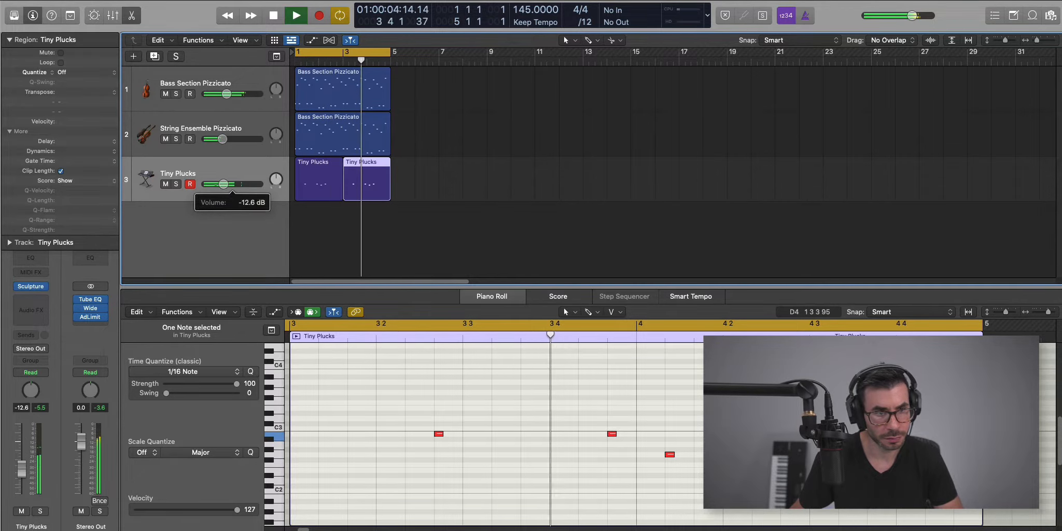
drag(224, 184, 218, 184)
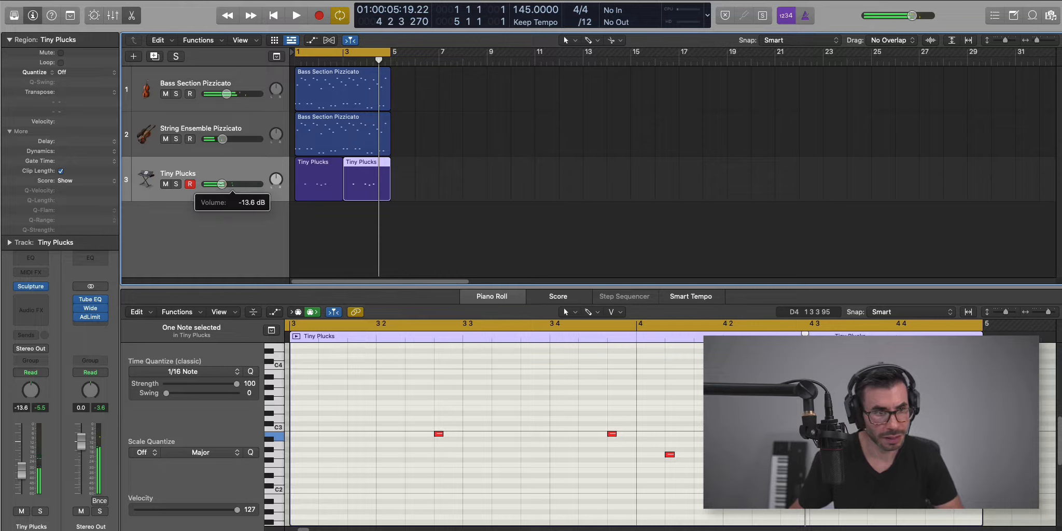
click(294, 15)
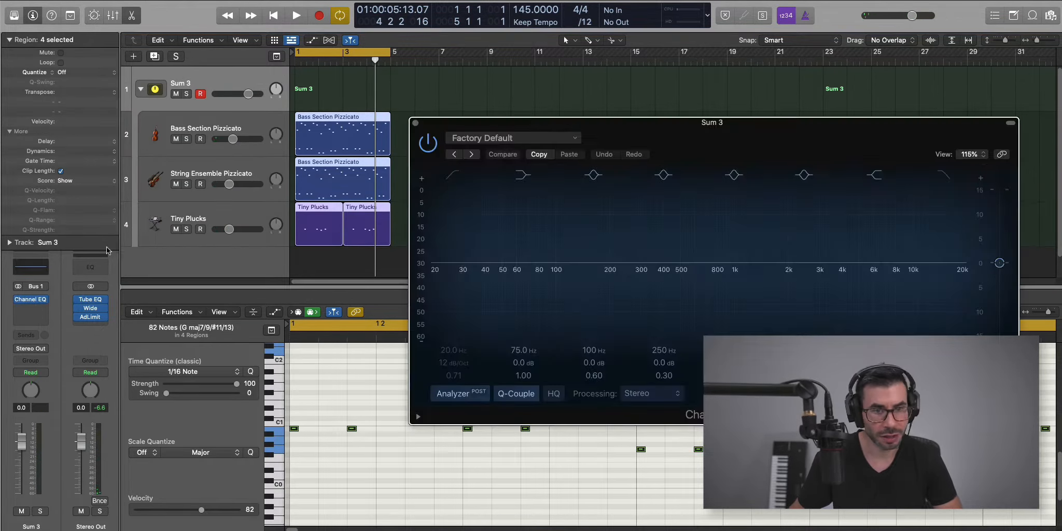
- Enable the Low Cut band in the Sum 3 Channel EQ and adjust its frequency
click(295, 15)
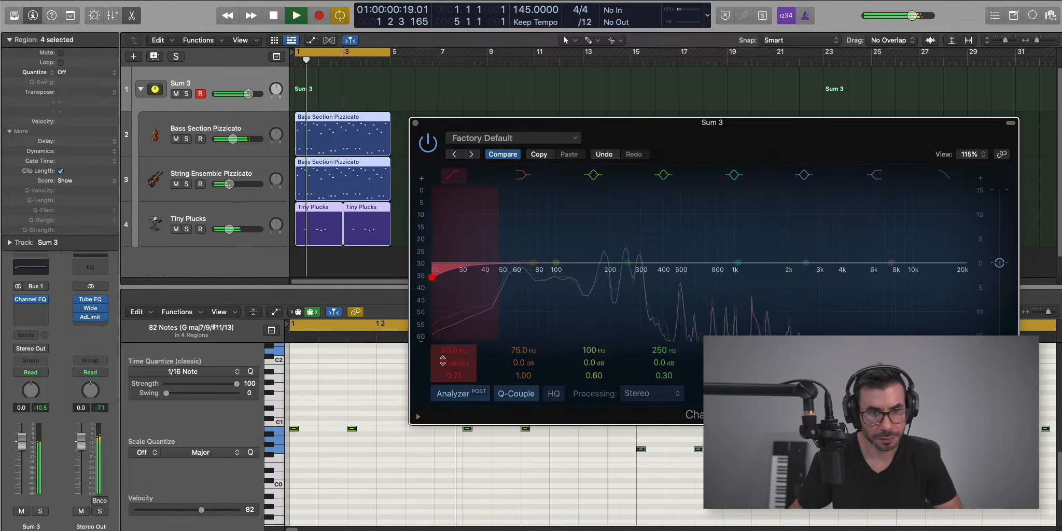
drag(433, 276, 599, 277)
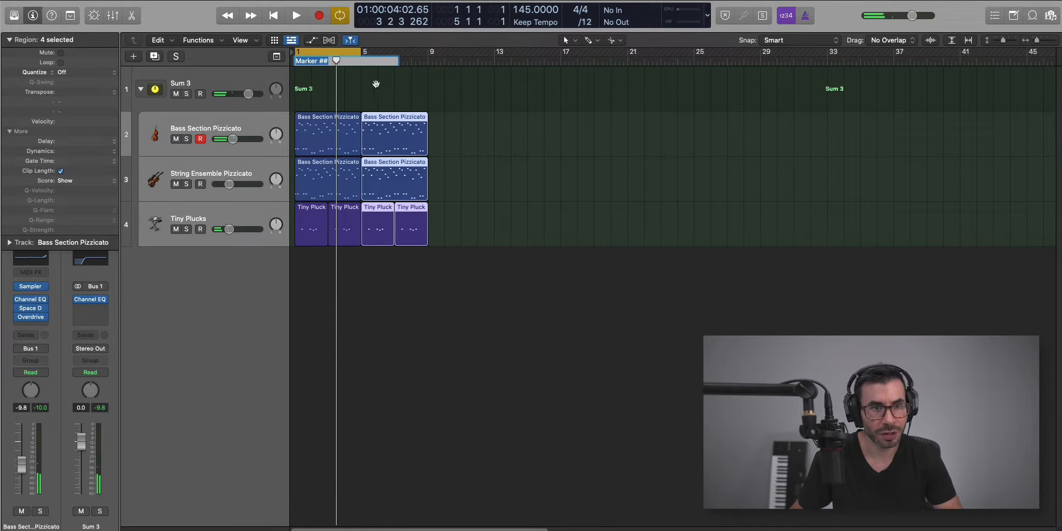
- Play the arrangement back and pull the reverse fx track's volume fader down
click(406, 285)
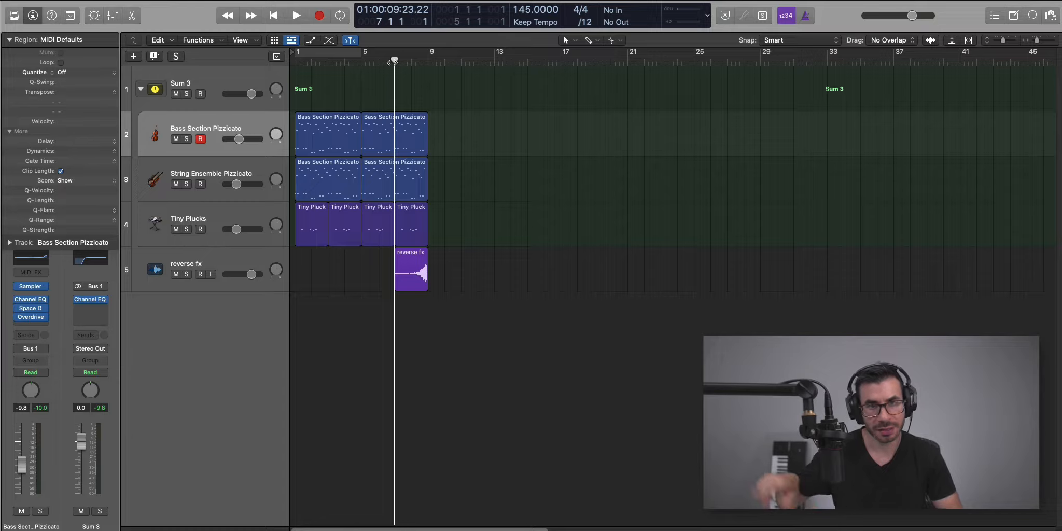
click(295, 15)
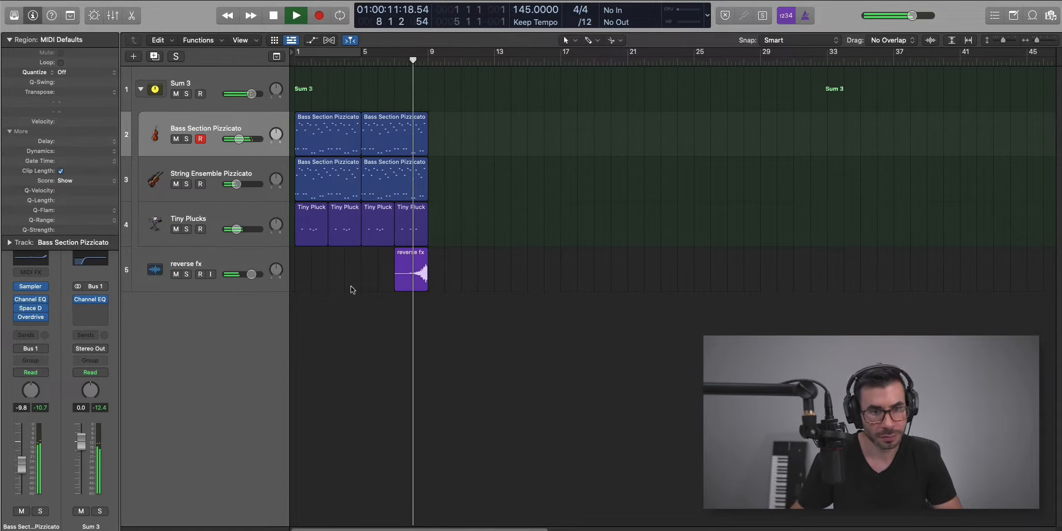
drag(254, 274, 242, 274)
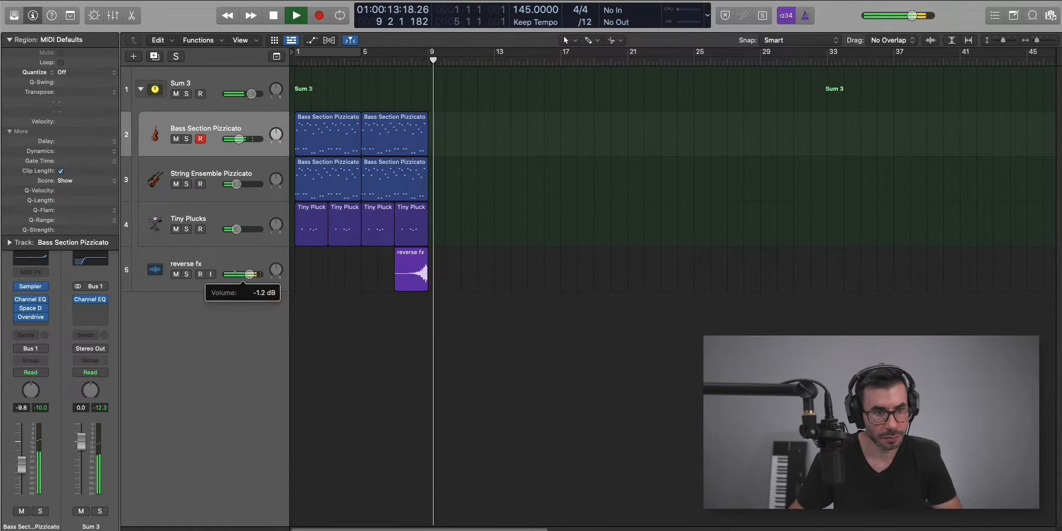
click(295, 15)
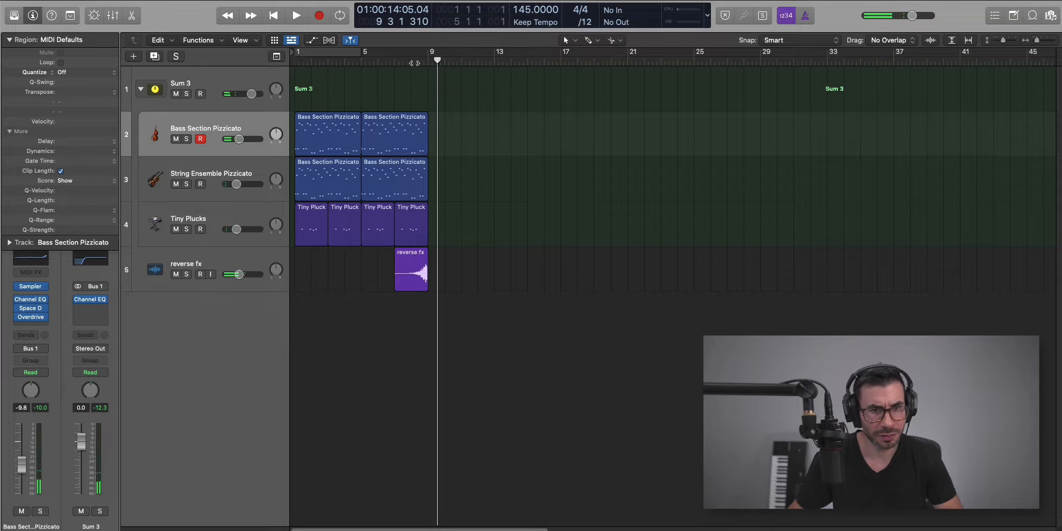
drag(234, 274, 242, 275)
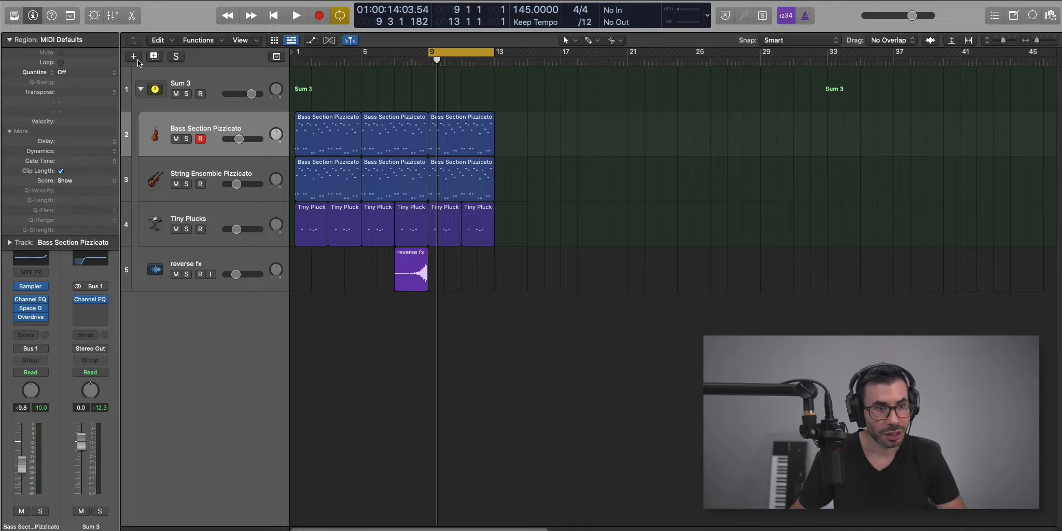
- Add an instrument track with a copy of the Bass Section Pizzicato region, loaded with Yamaha Grand Piano
click(133, 56)
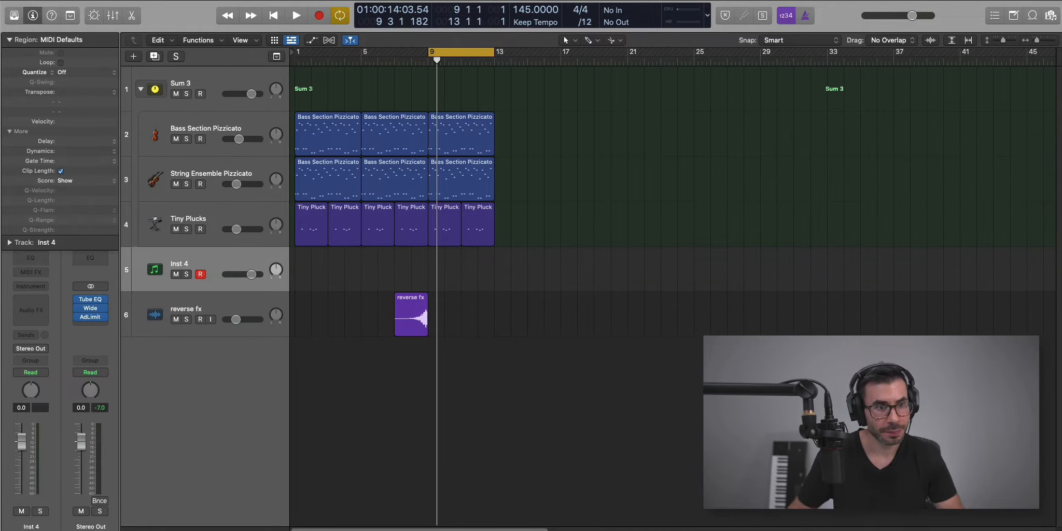
drag(460, 132, 464, 271)
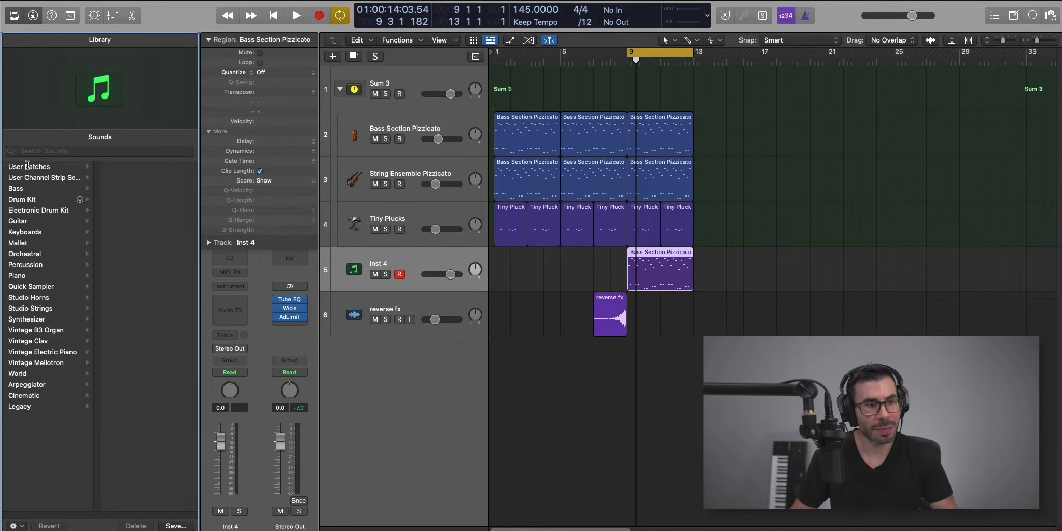
click(16, 275)
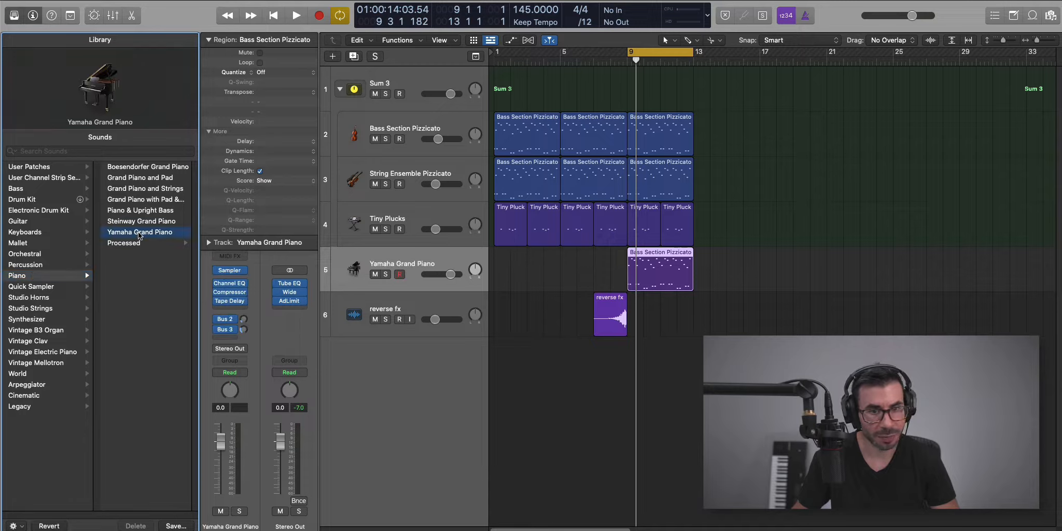
click(295, 15)
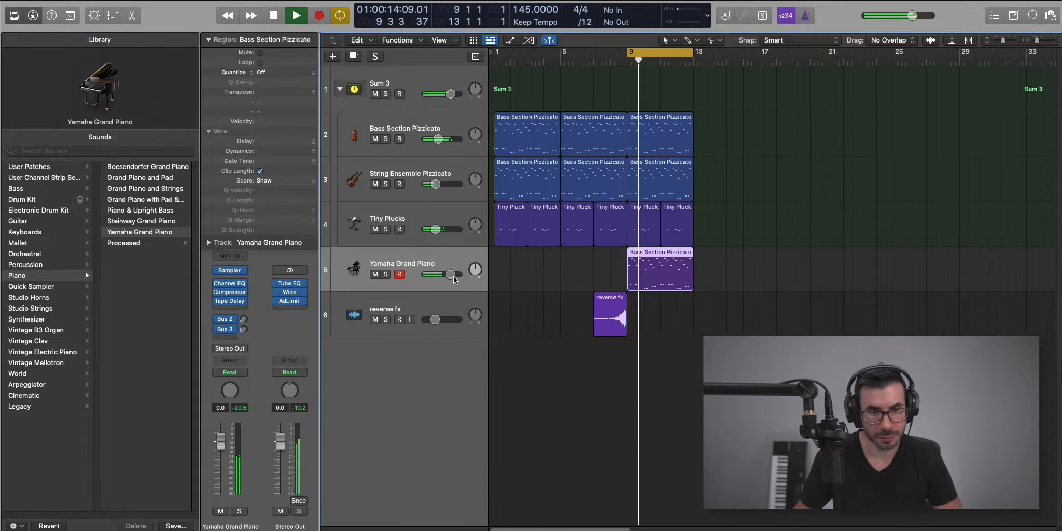
- Lower the piano track's level, open its notes and audition the copied part
drag(450, 274, 430, 274)
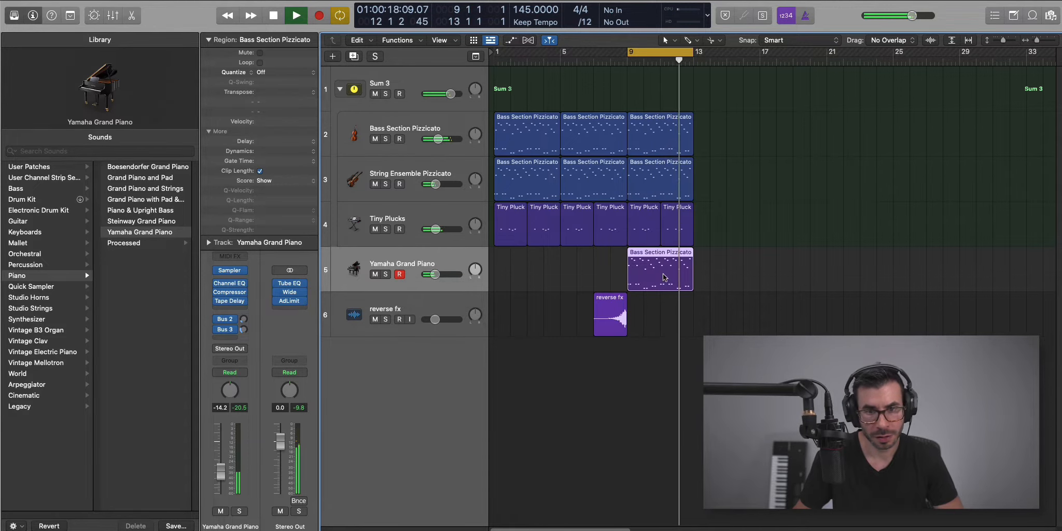
double_click(660, 270)
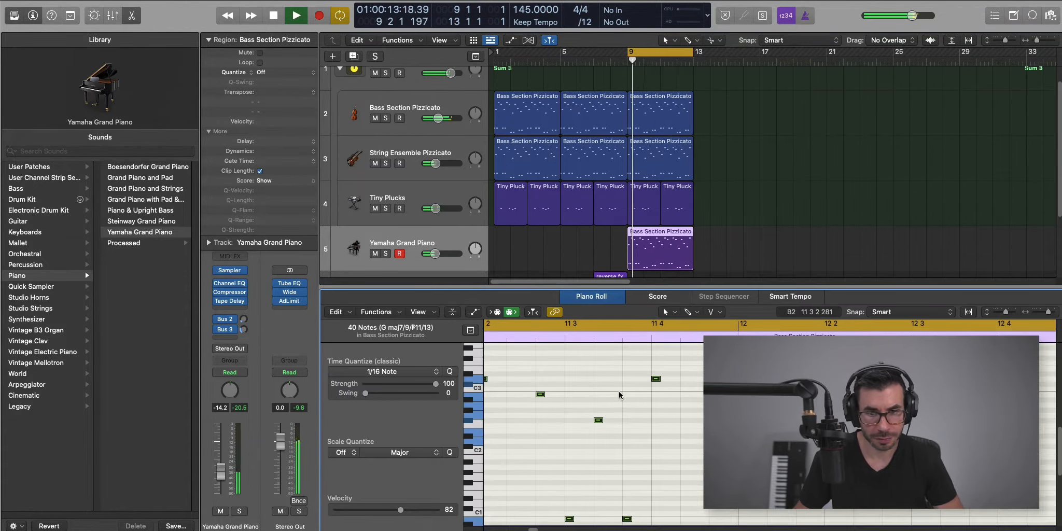
click(294, 16)
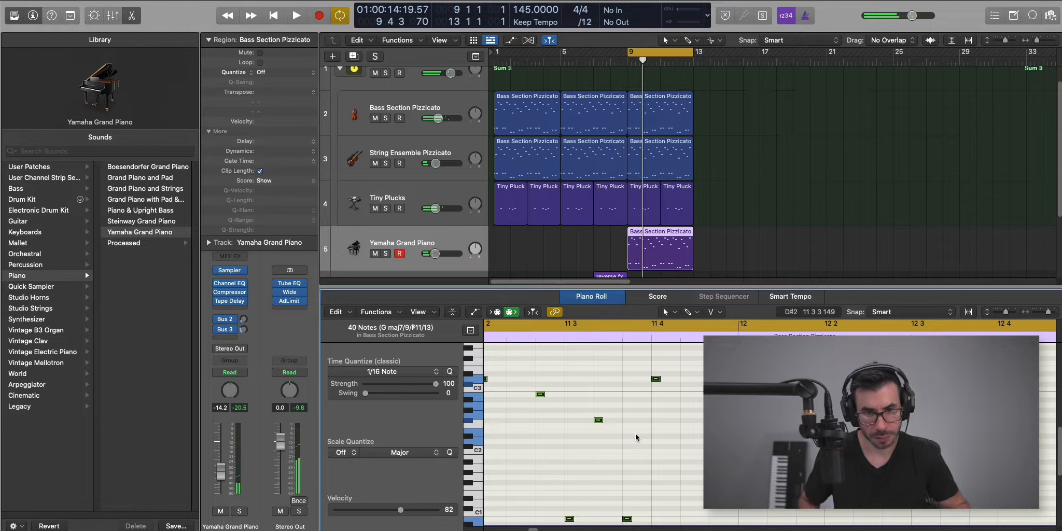
click(295, 15)
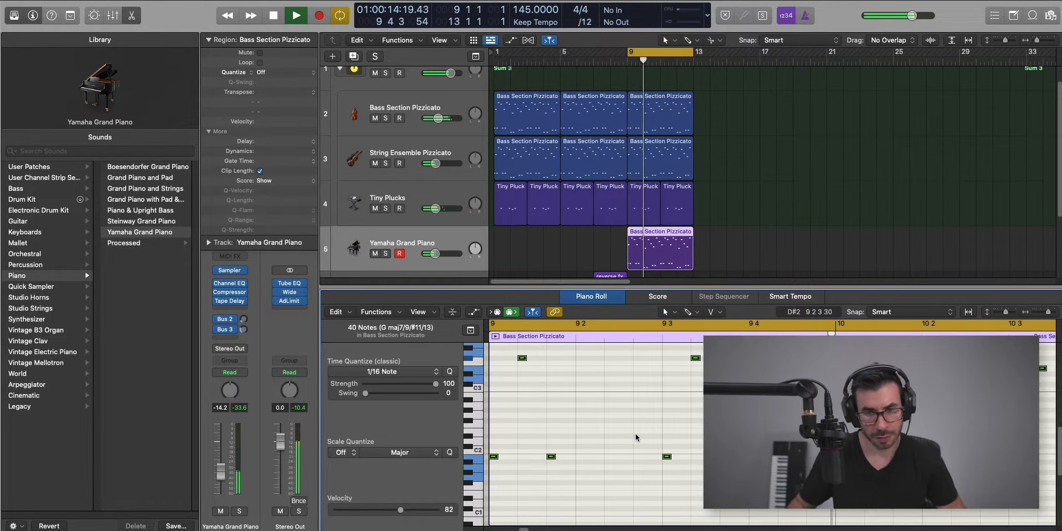
drag(447, 253, 432, 253)
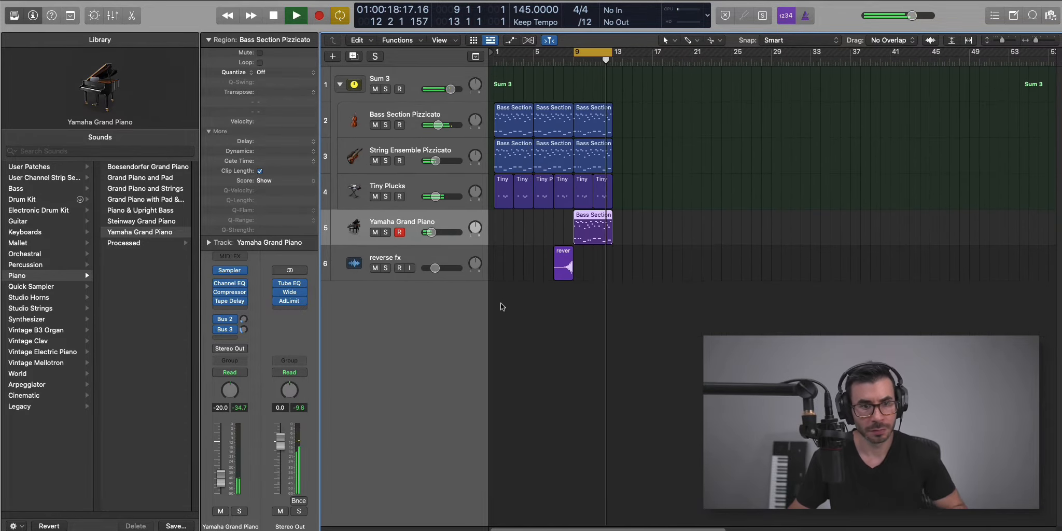
- Load the Repeat It Drum Kit from User Patches onto a new instrument track
click(273, 15)
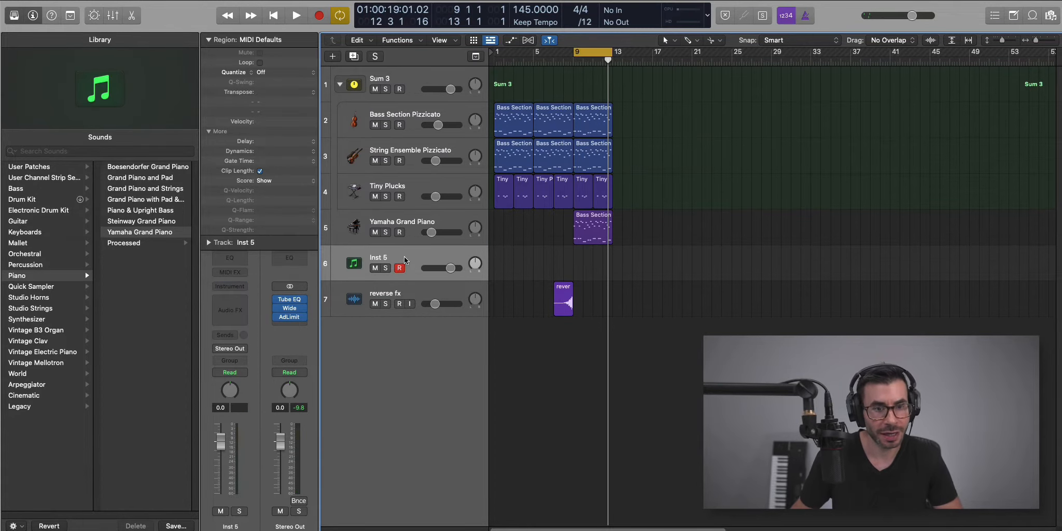
click(29, 166)
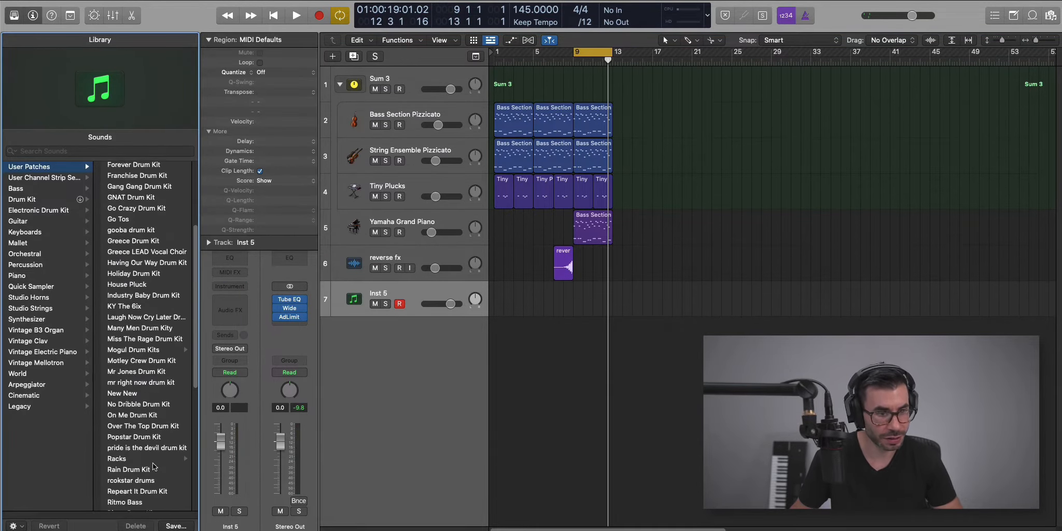
scroll(down, 3)
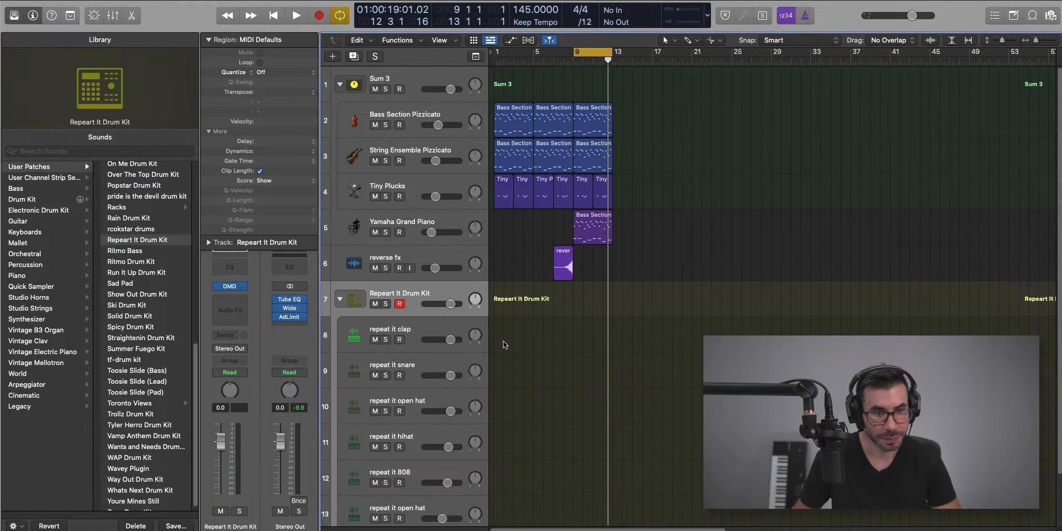
mouse_move(582, 334)
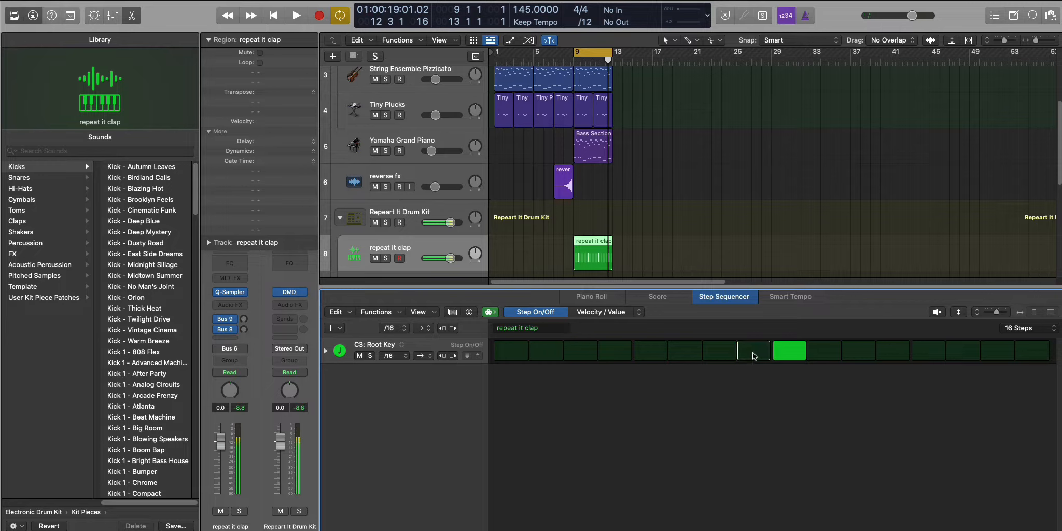
- Toggle a clap step, the last hihat step and a first-step open hat hit
click(295, 15)
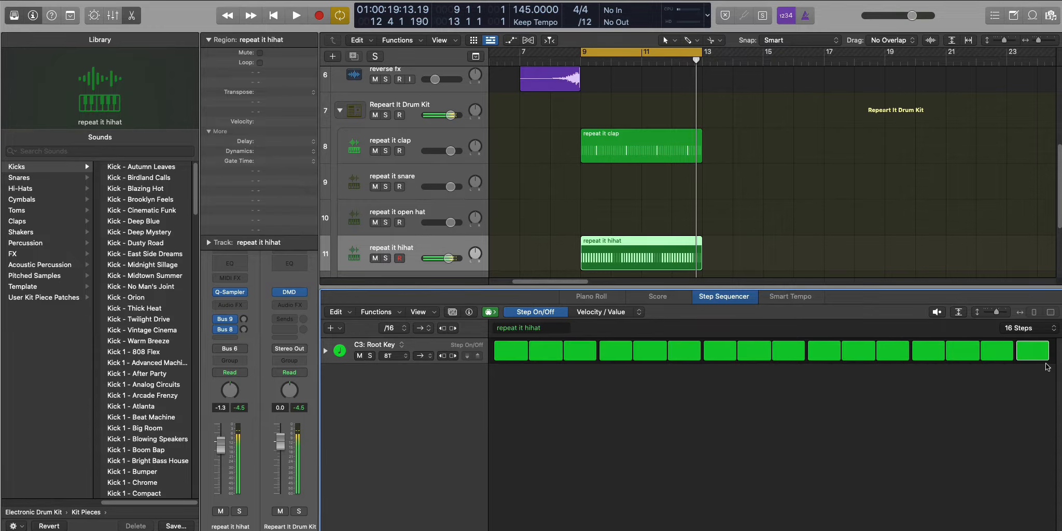
click(294, 15)
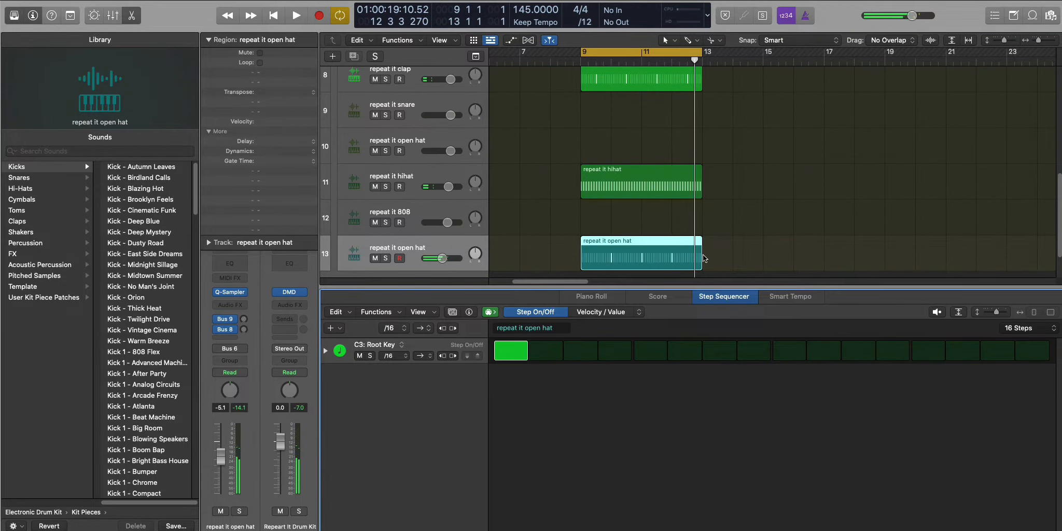
click(294, 15)
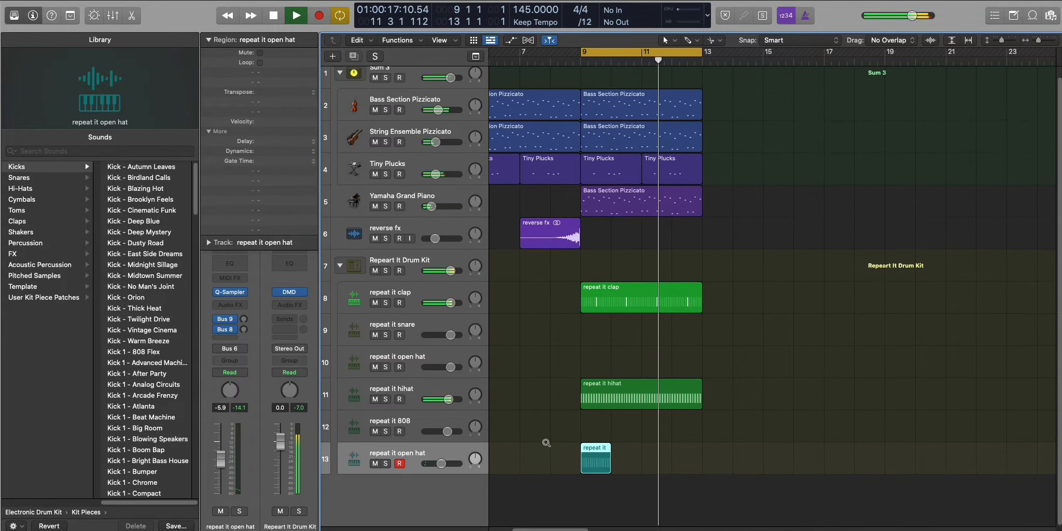
- Create an empty snare MIDI region and draw a run of C3 snare notes
click(294, 15)
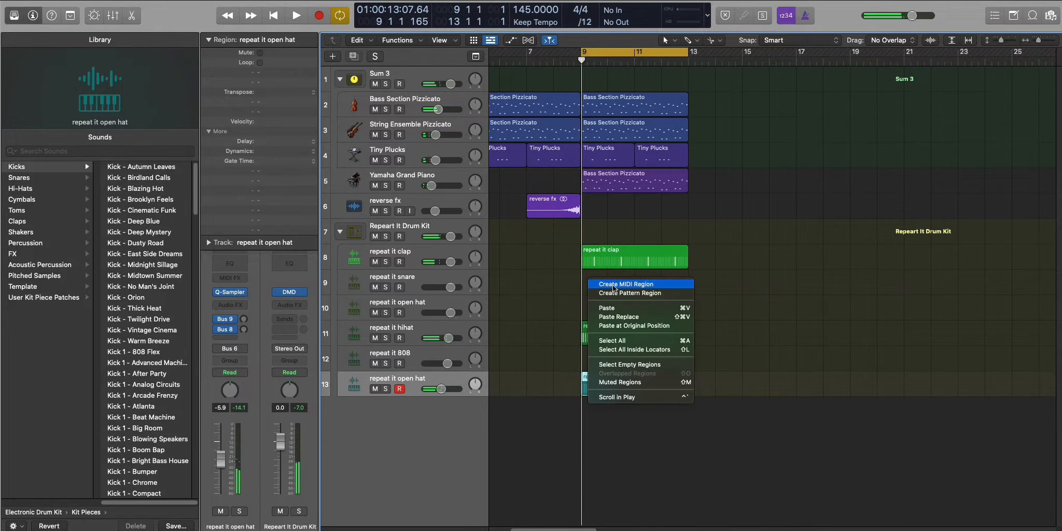
click(630, 283)
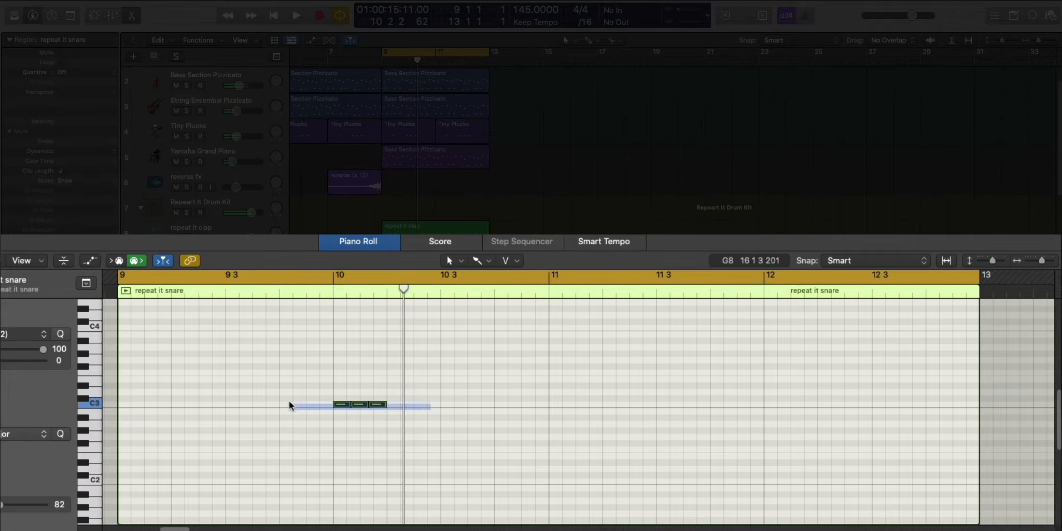
drag(359, 404, 359, 339)
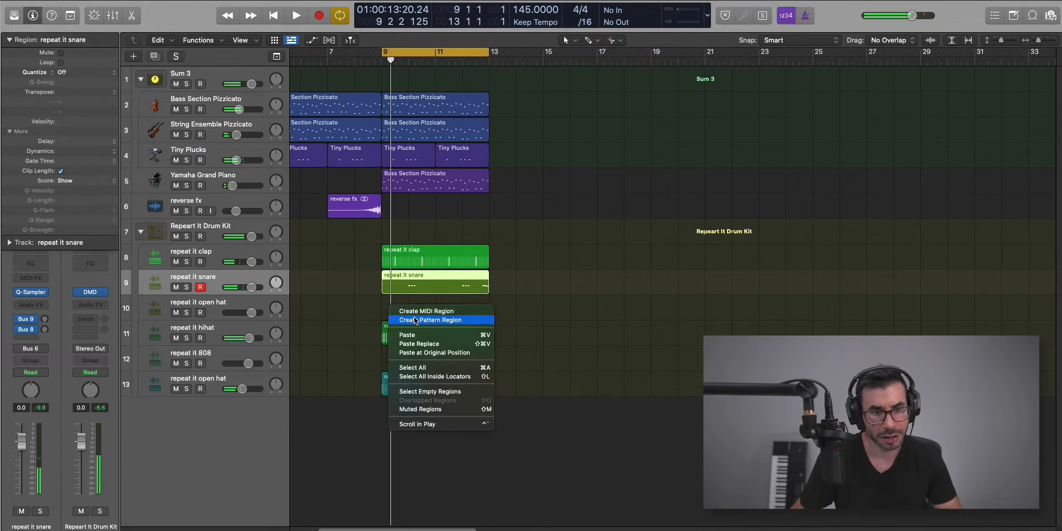
mouse_move(426, 311)
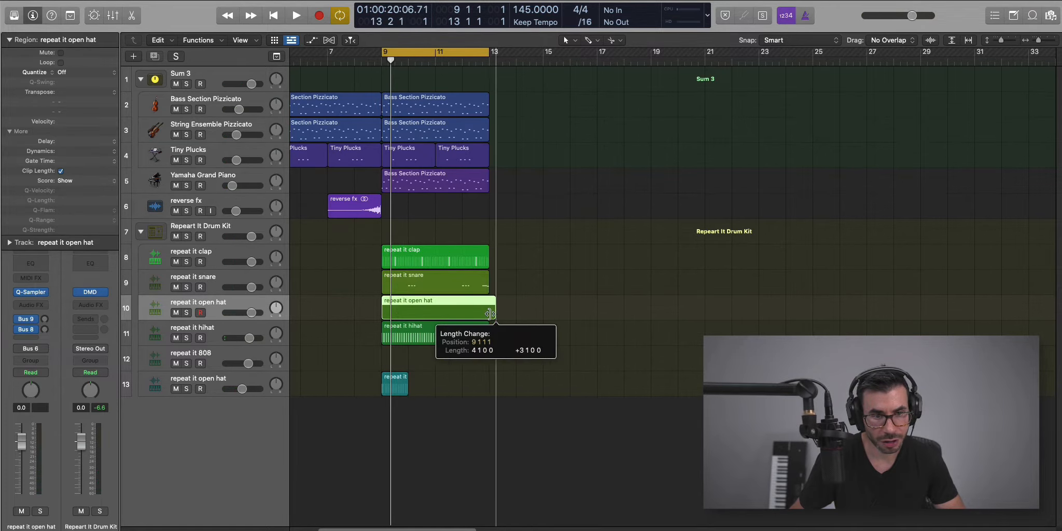
- Open the bars 9–13 open hat region in the Piano Roll and pencil in a hit
double_click(437, 309)
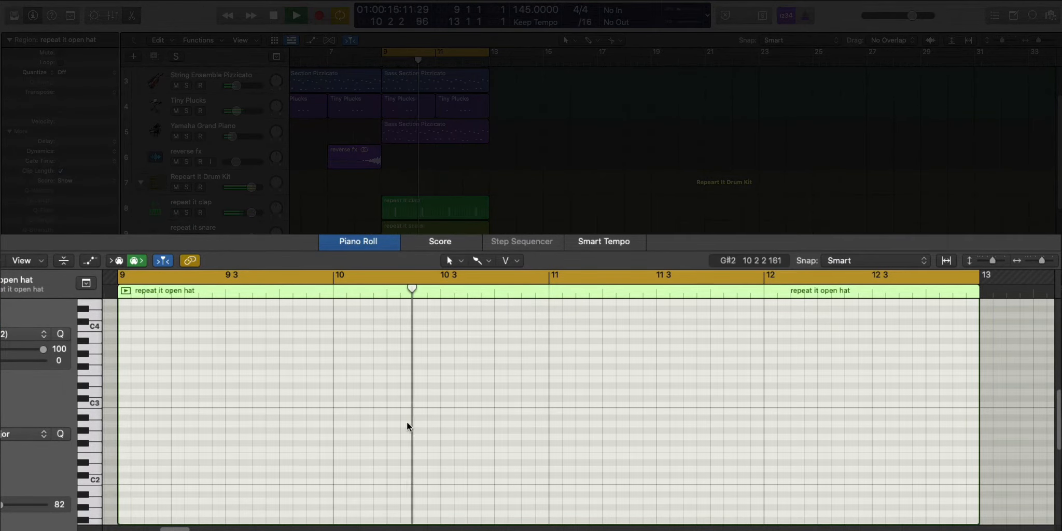
click(395, 404)
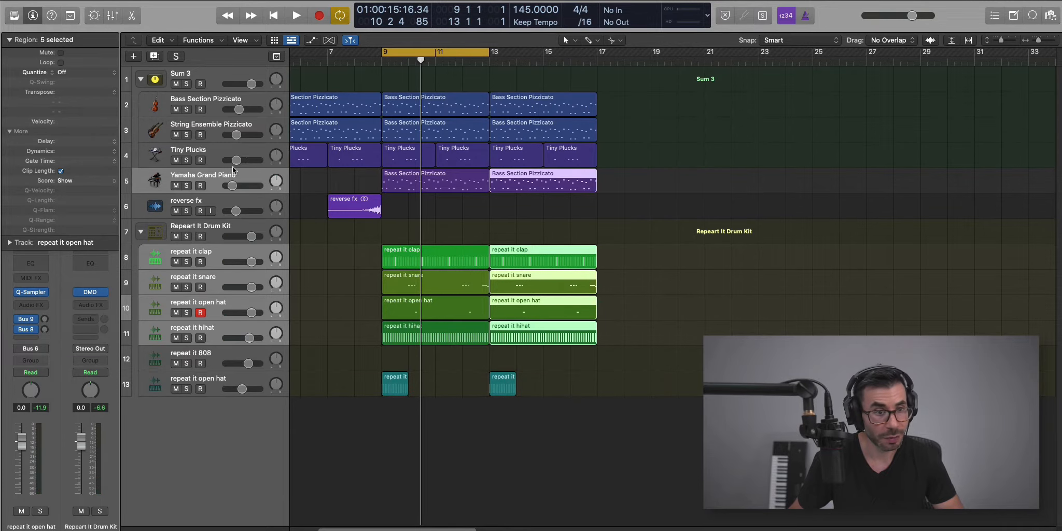
mouse_move(201, 186)
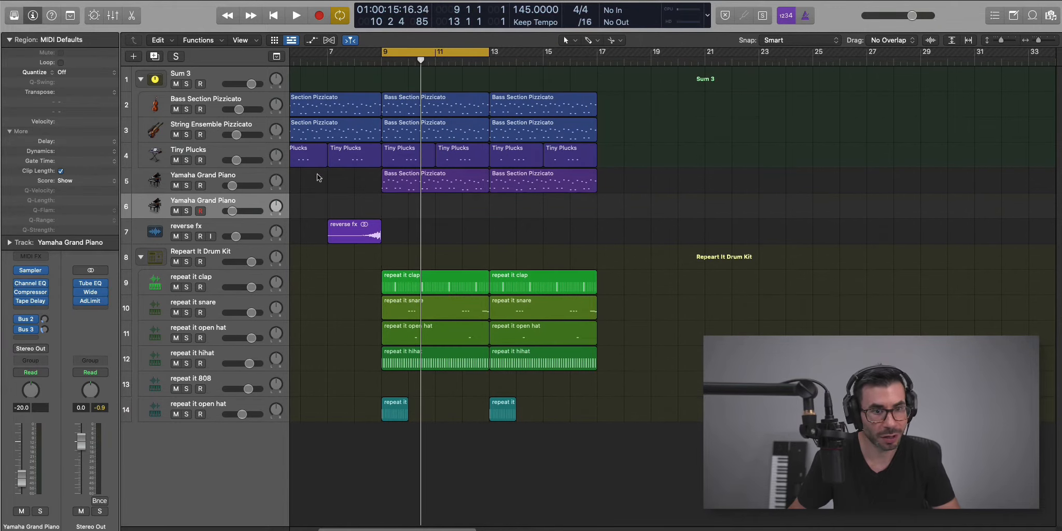
- Extend the bar 9 piano region to four bars and pencil in the first melody notes
click(394, 207)
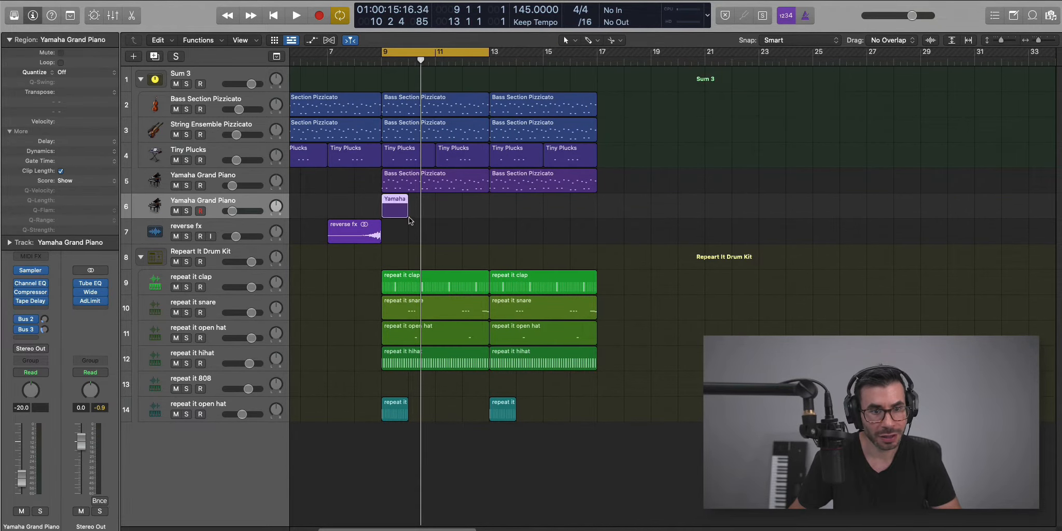
drag(408, 206, 493, 207)
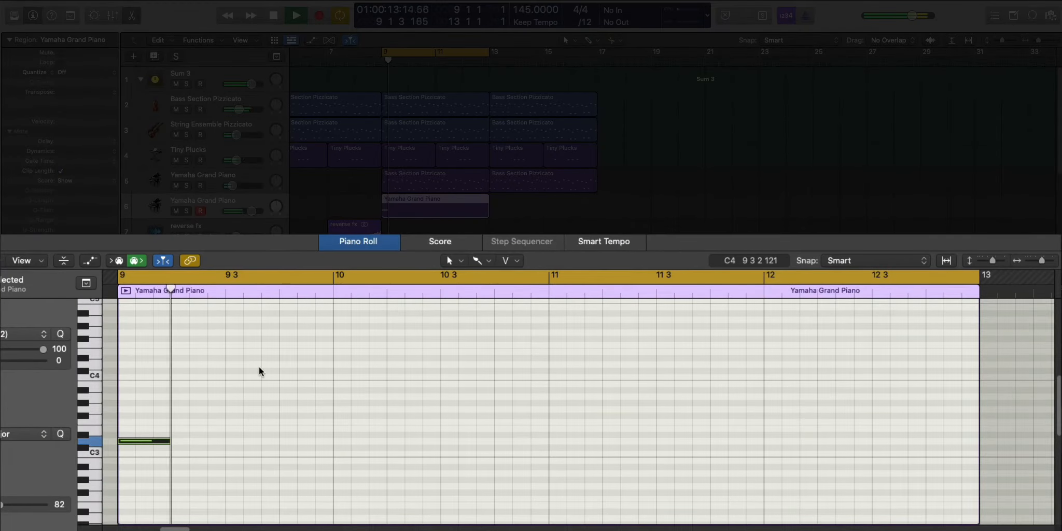
click(234, 338)
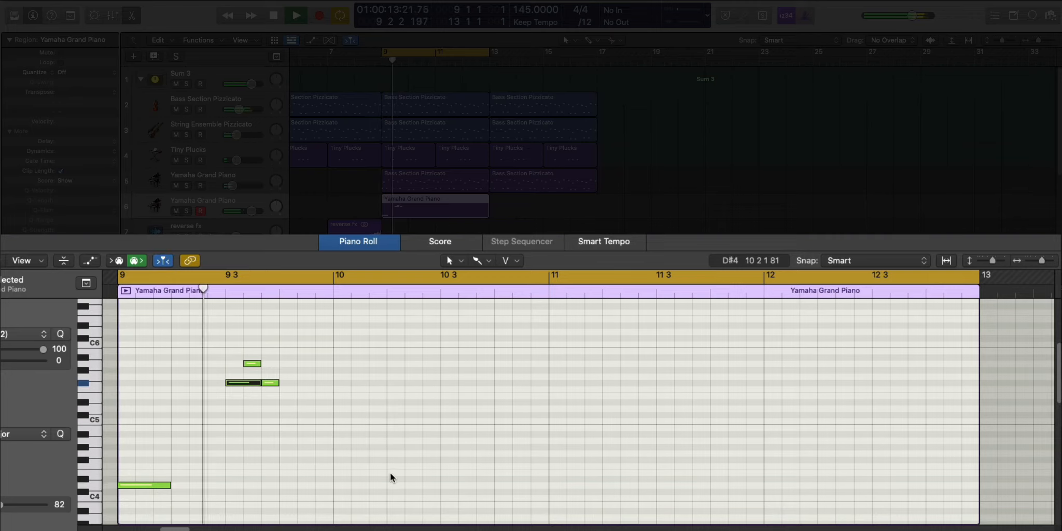
click(395, 441)
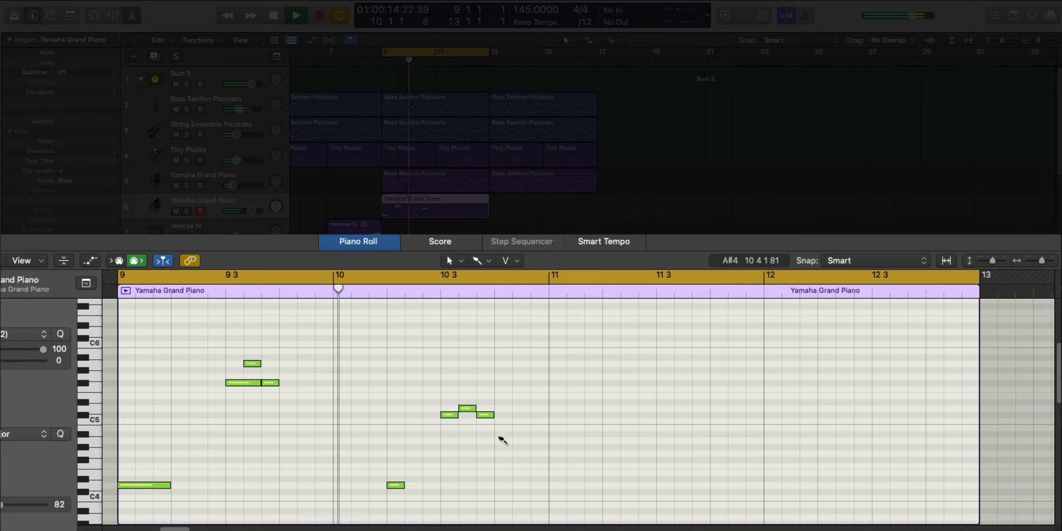
- Add lower notes to the bar-10 phrase, then close the Piano Roll
click(502, 440)
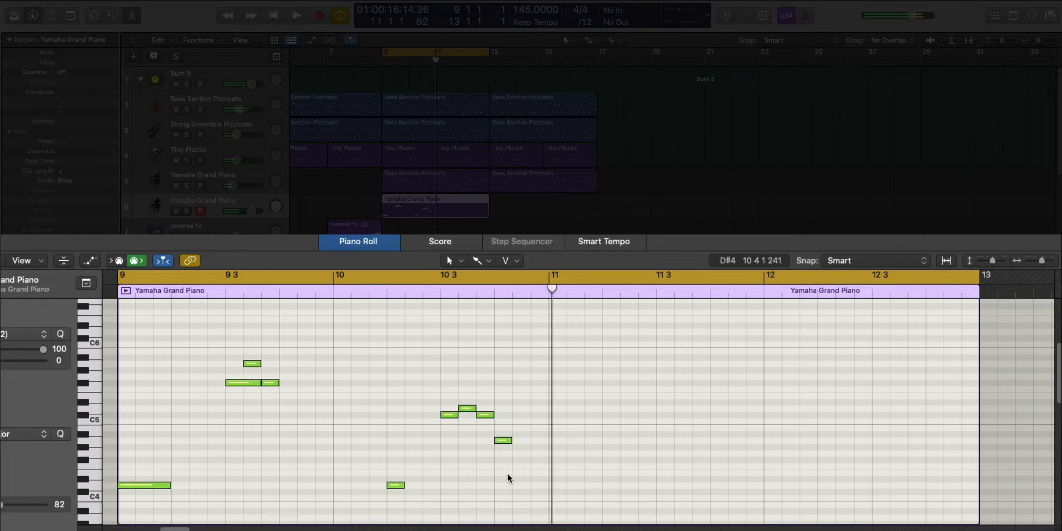
click(539, 485)
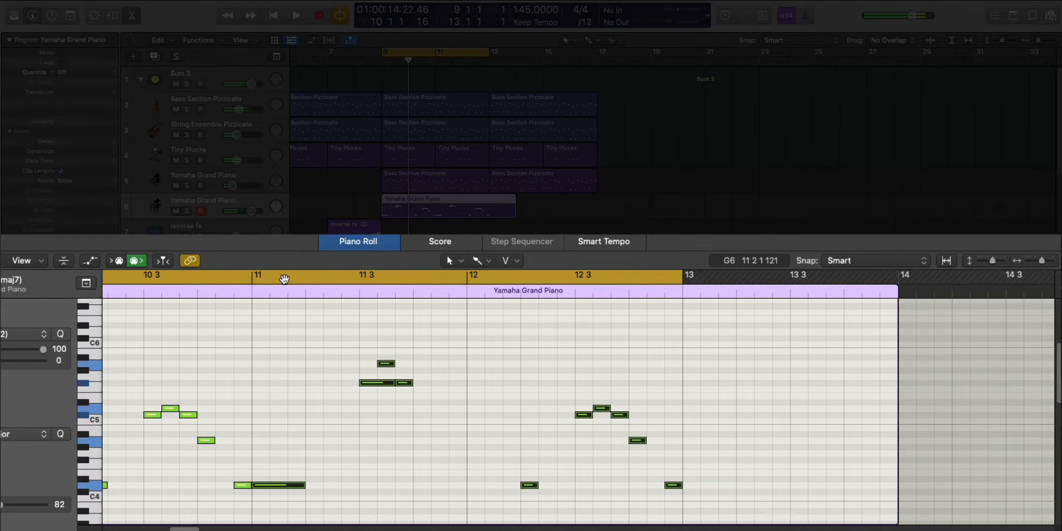
click(294, 15)
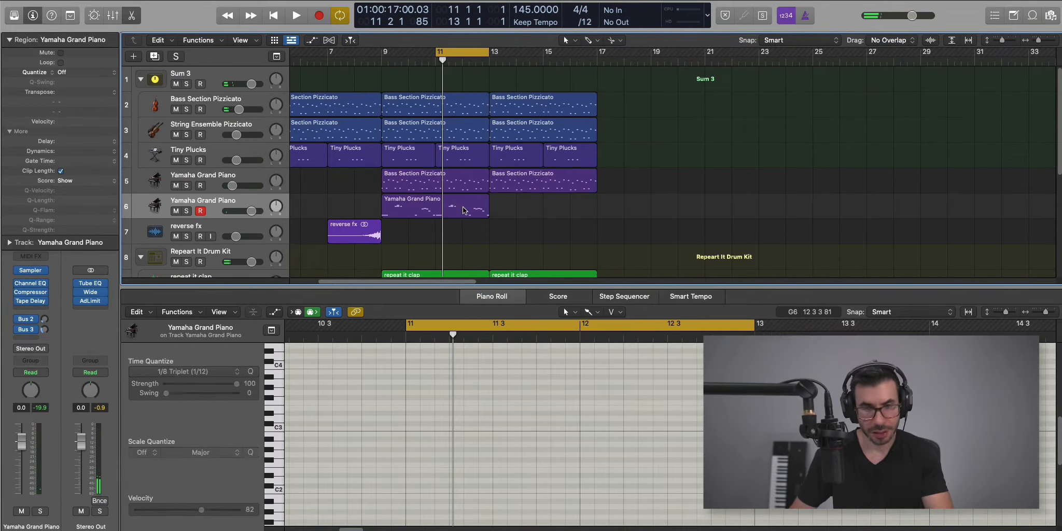
click(295, 15)
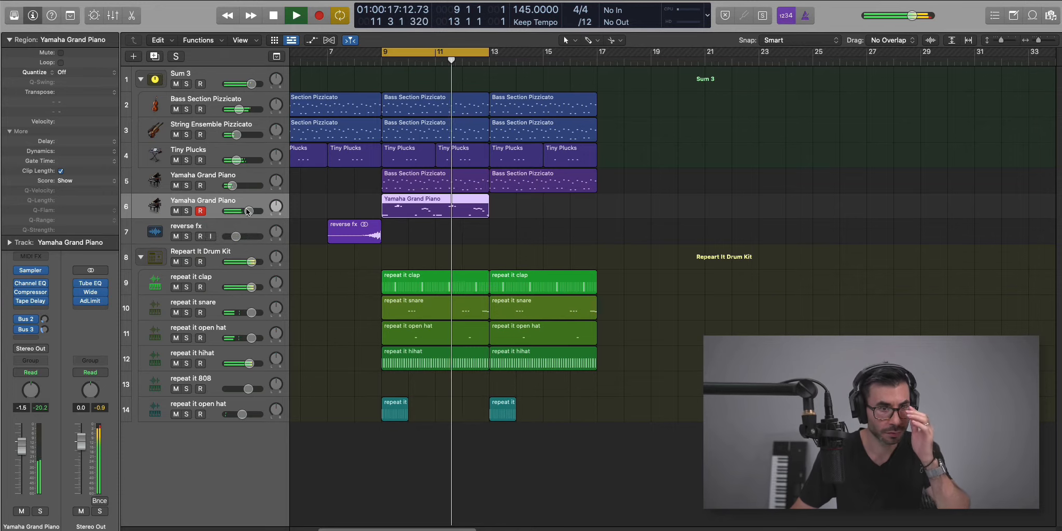
- Lower the second piano fader and insert Wavy Stereo with Ignite on and Space near 12%
drag(250, 210, 241, 211)
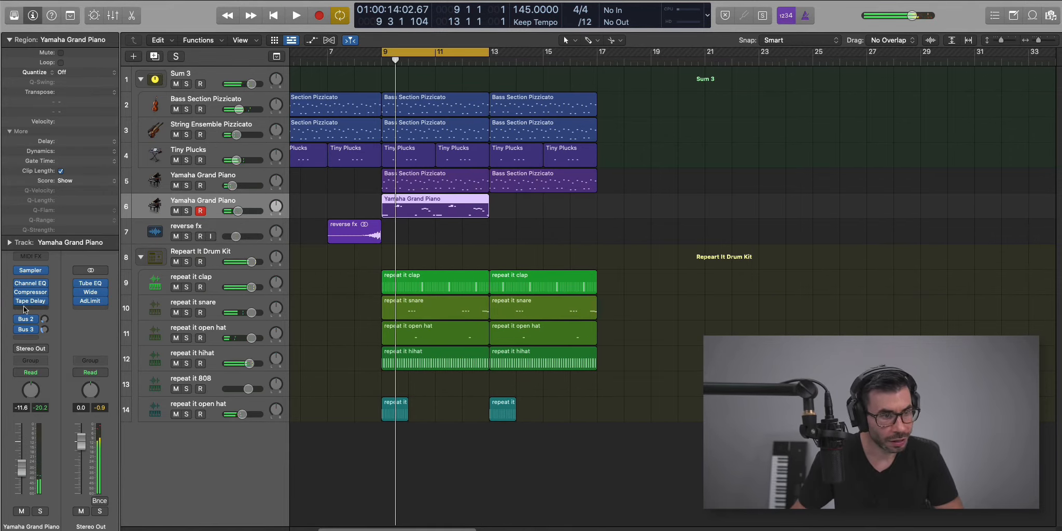
click(30, 300)
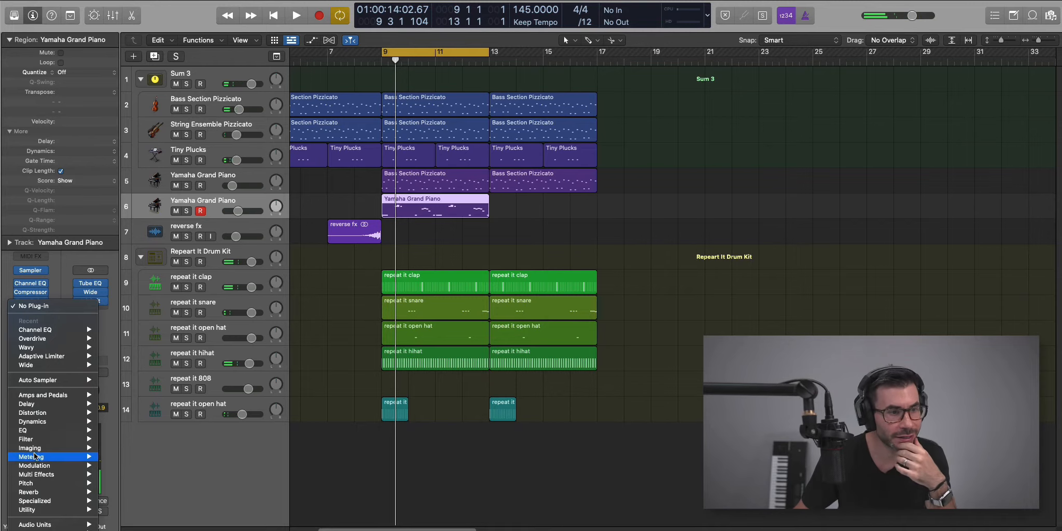
mouse_move(26, 347)
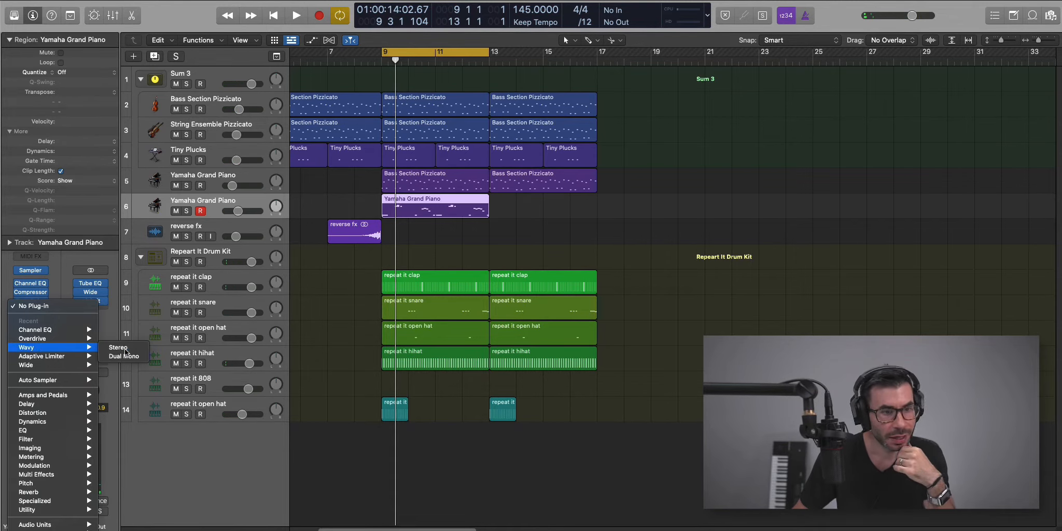
click(117, 347)
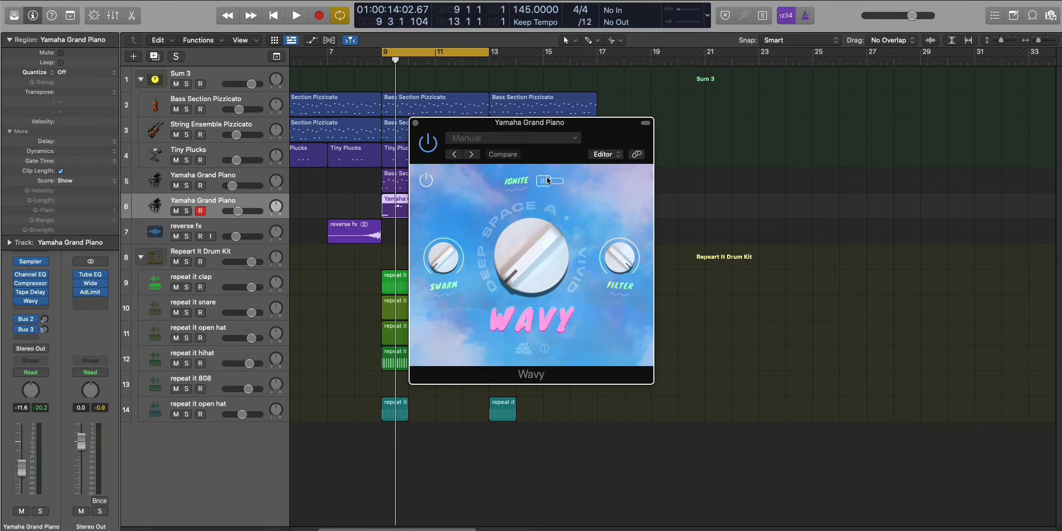
click(295, 15)
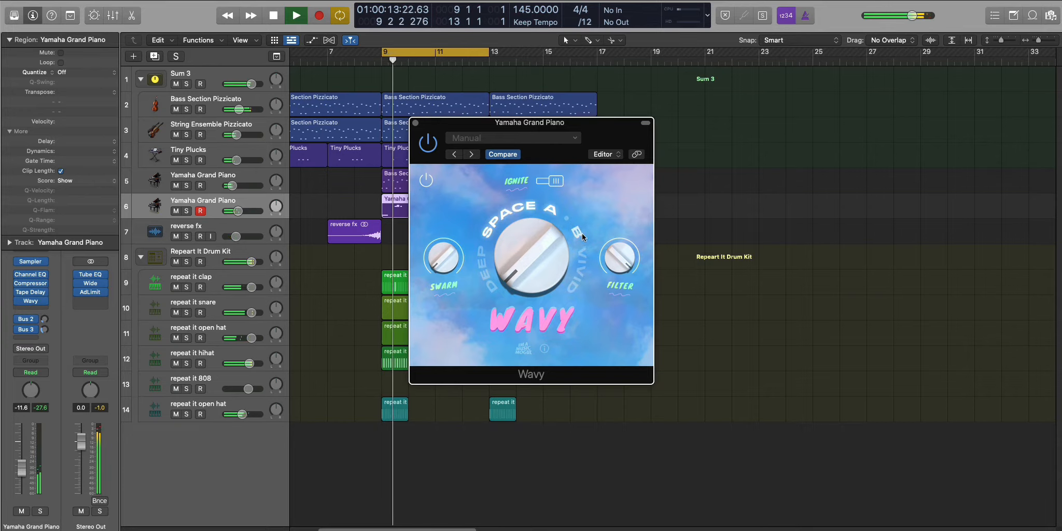
drag(532, 257, 525, 254)
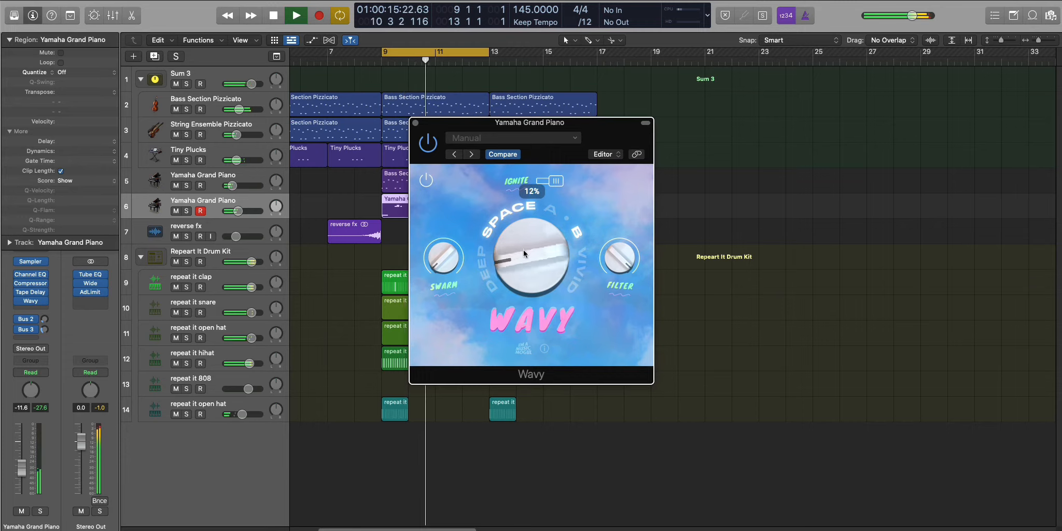
drag(444, 257, 444, 231)
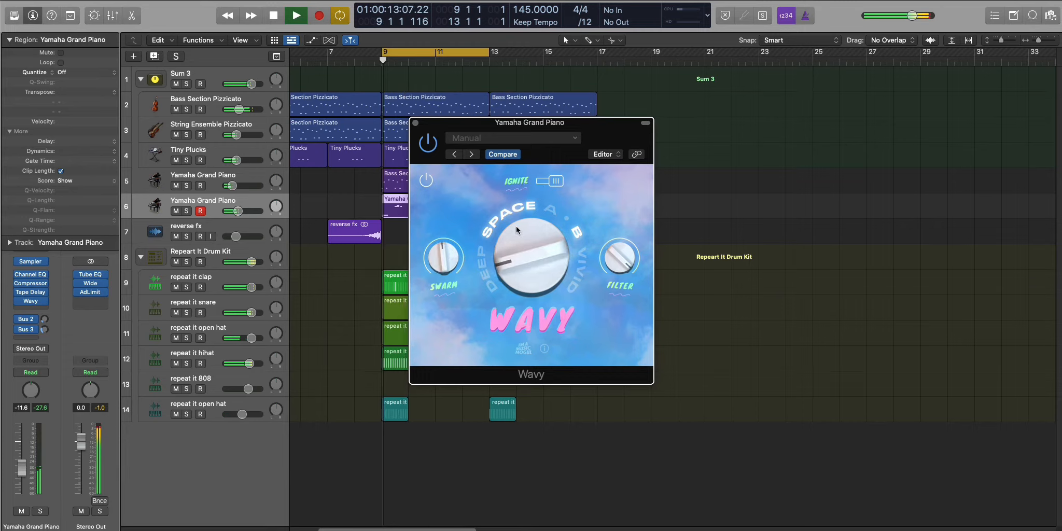
click(427, 179)
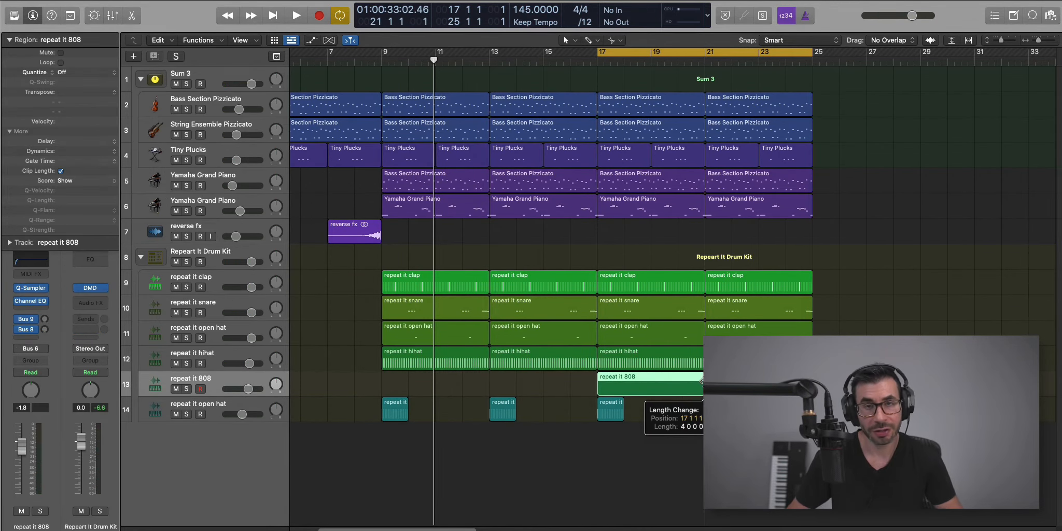
- Pencil bass notes into the bar 17 808 region's Piano Roll, through its last bar
double_click(649, 380)
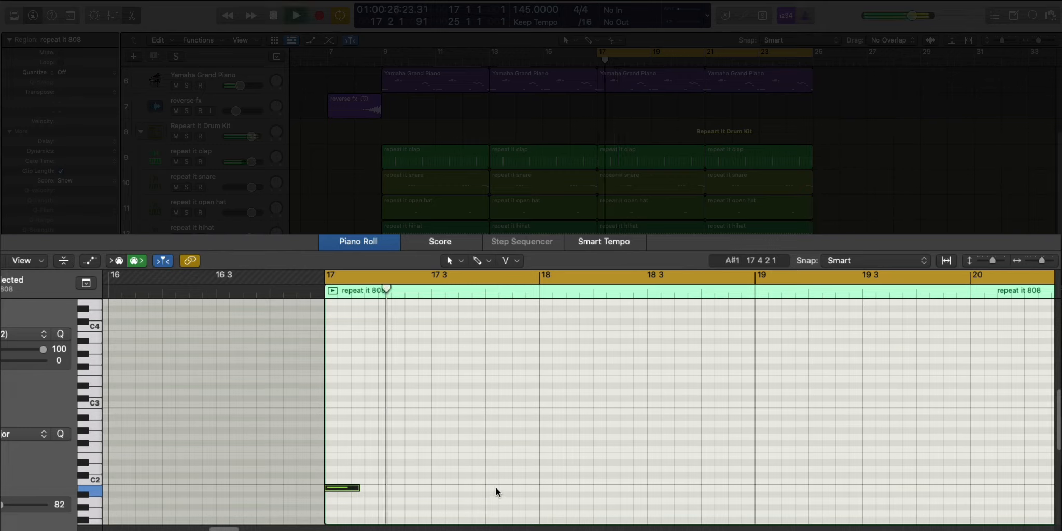
click(501, 488)
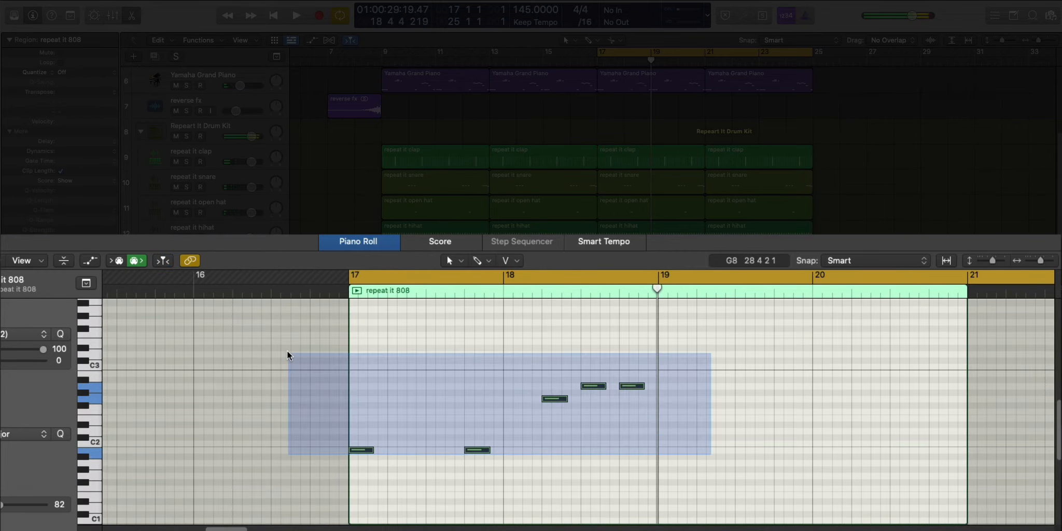
click(297, 15)
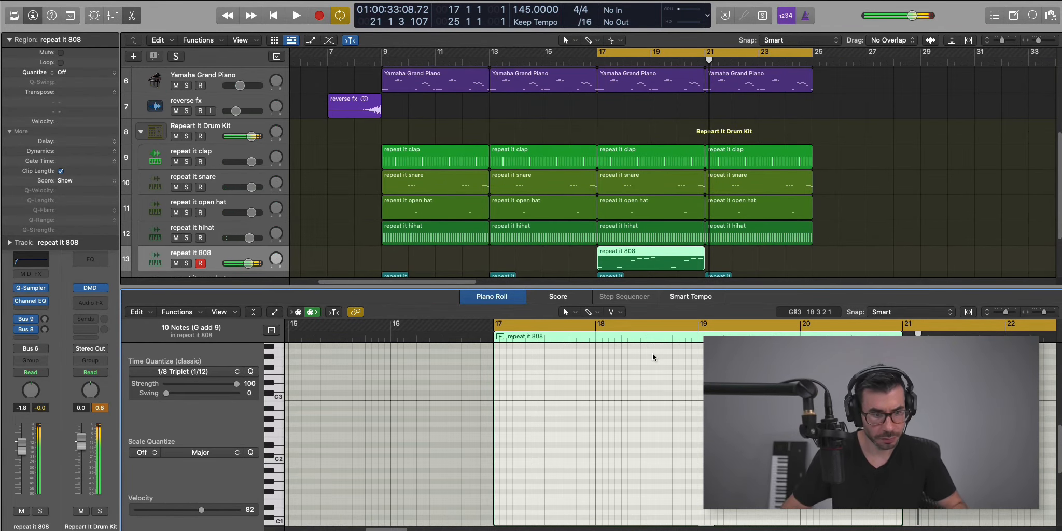
click(294, 15)
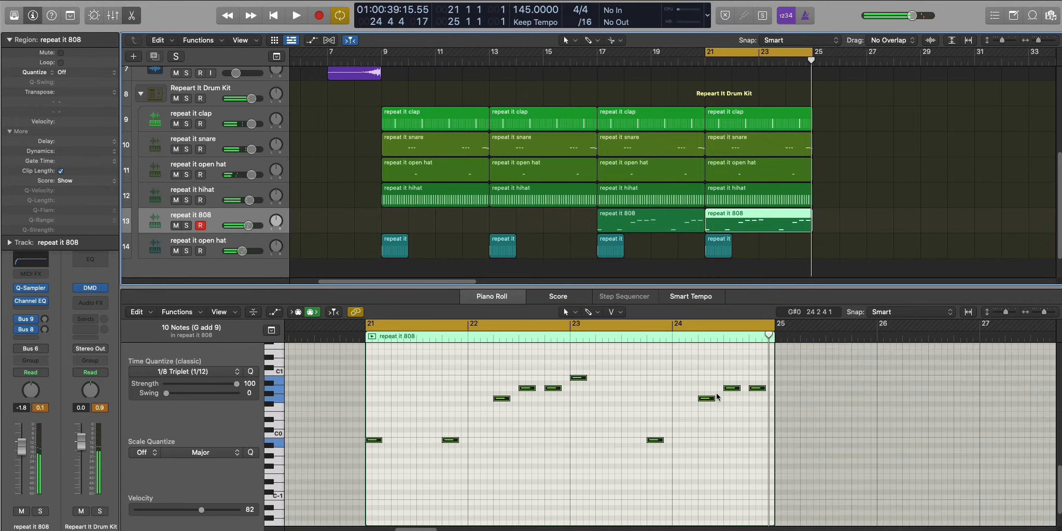
click(724, 398)
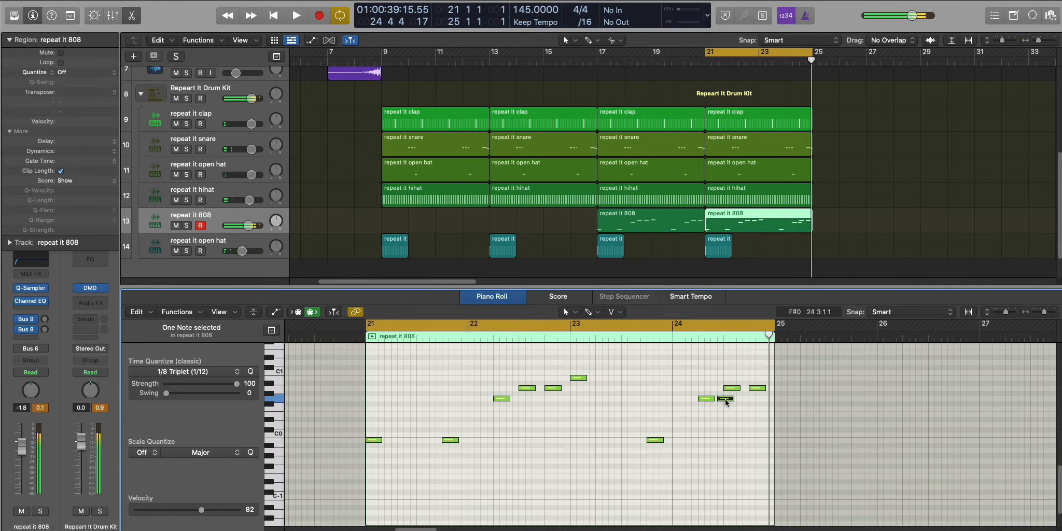
click(295, 15)
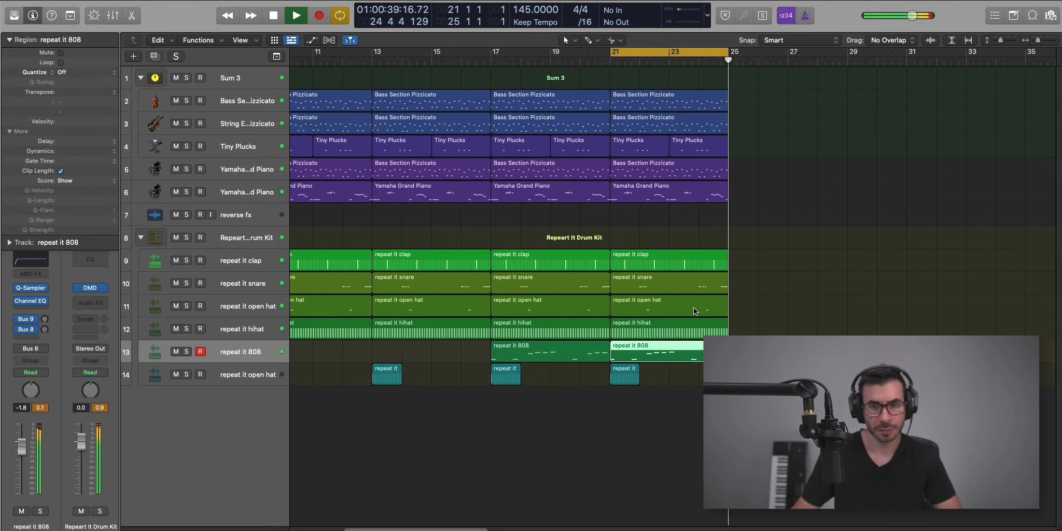
- Play back the bar 1–33 arrangement with its break around bars 21–25
click(295, 15)
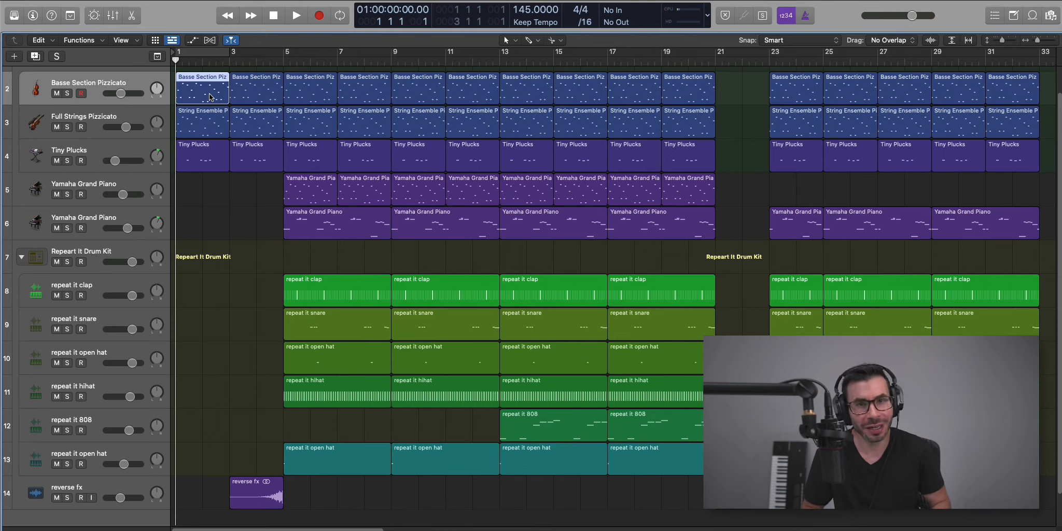
- Play back the closing section with the 808 parts and second reverse swell, stopping at the song's end
click(295, 15)
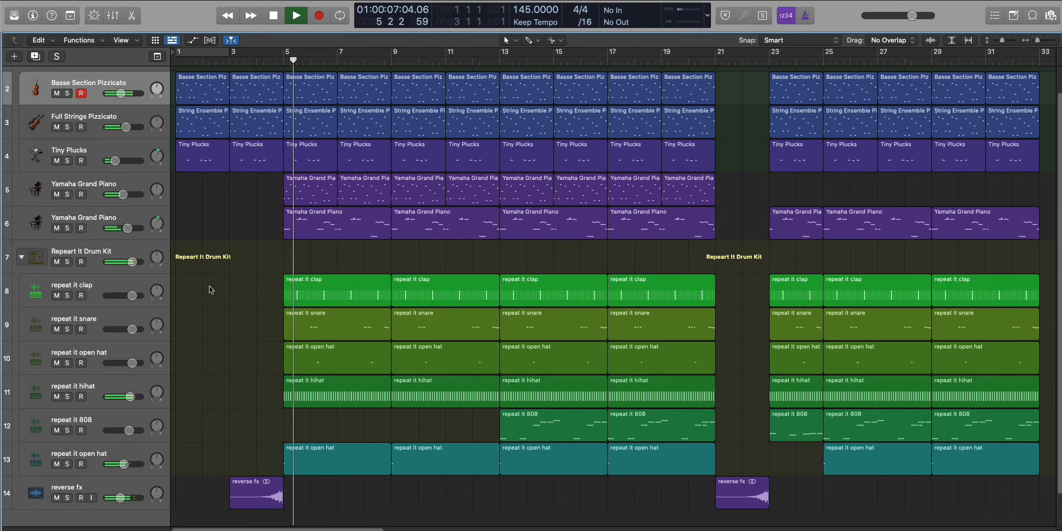
click(295, 15)
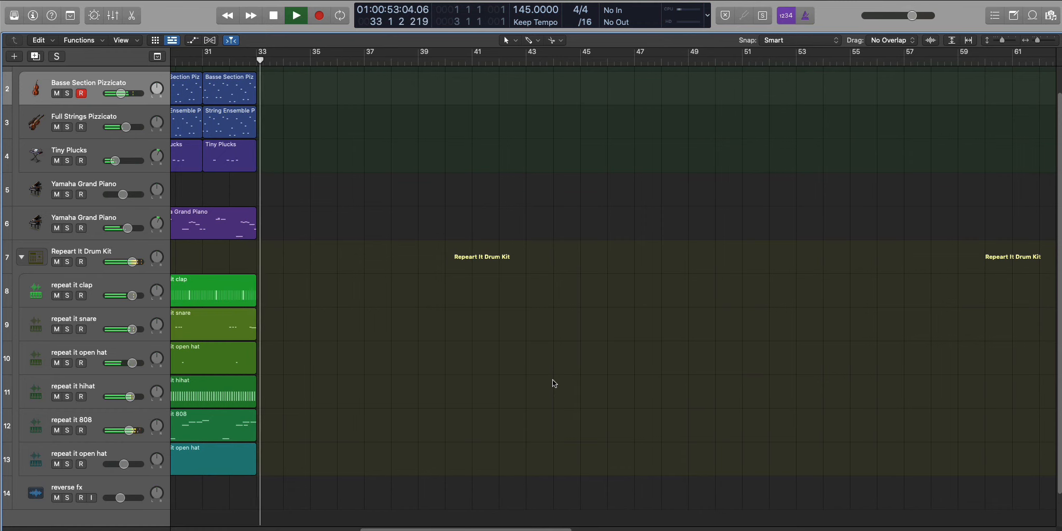
click(294, 15)
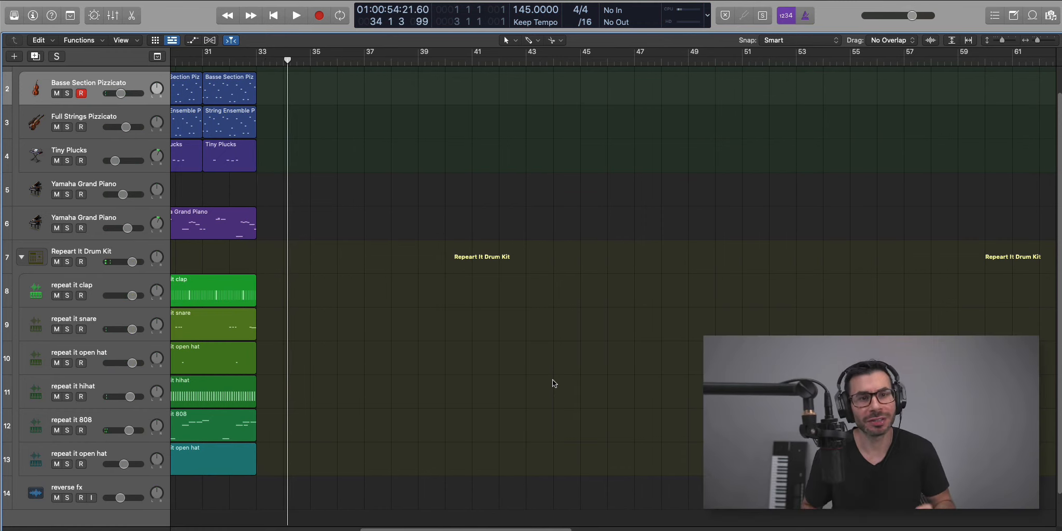